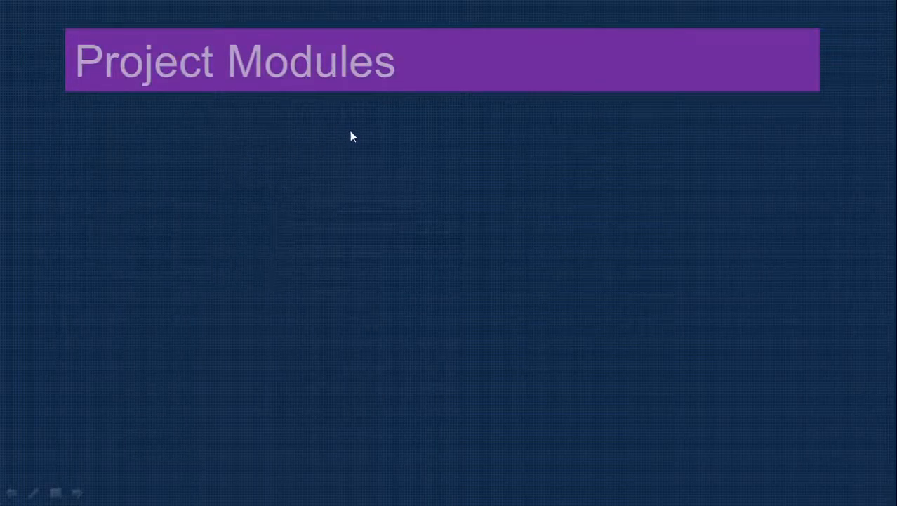
pyautogui.moveTo(376, 159)
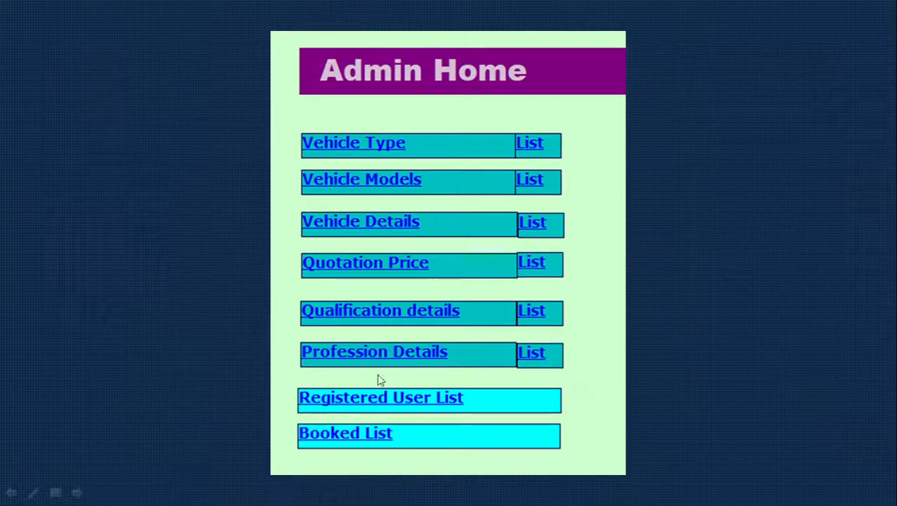
pyautogui.moveTo(412, 205)
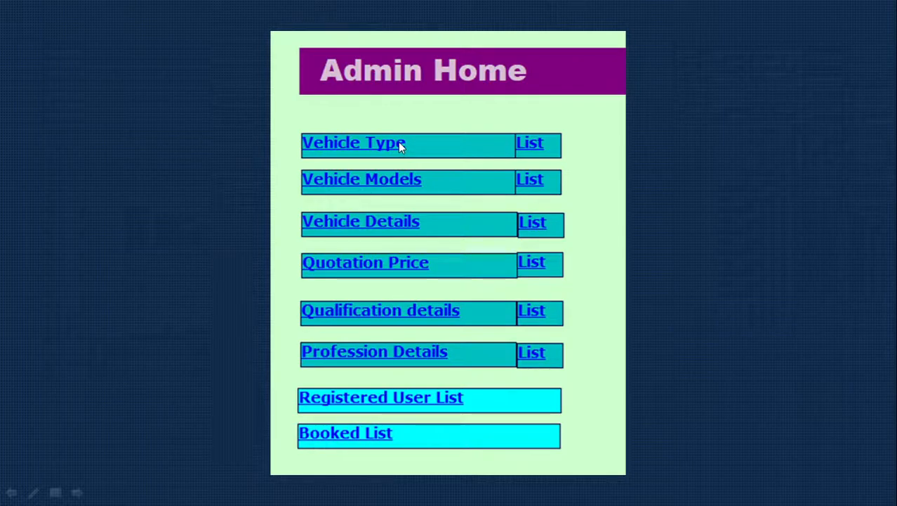
pyautogui.moveTo(535, 153)
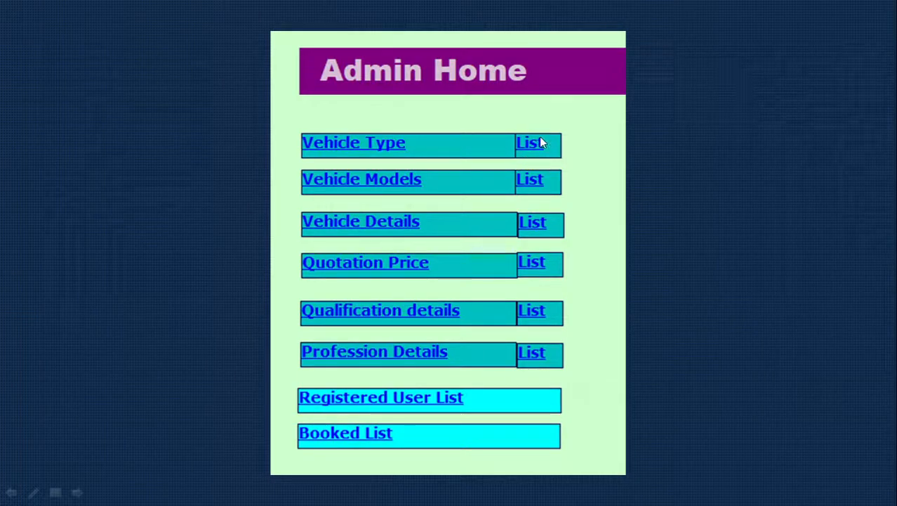
pyautogui.moveTo(361, 184)
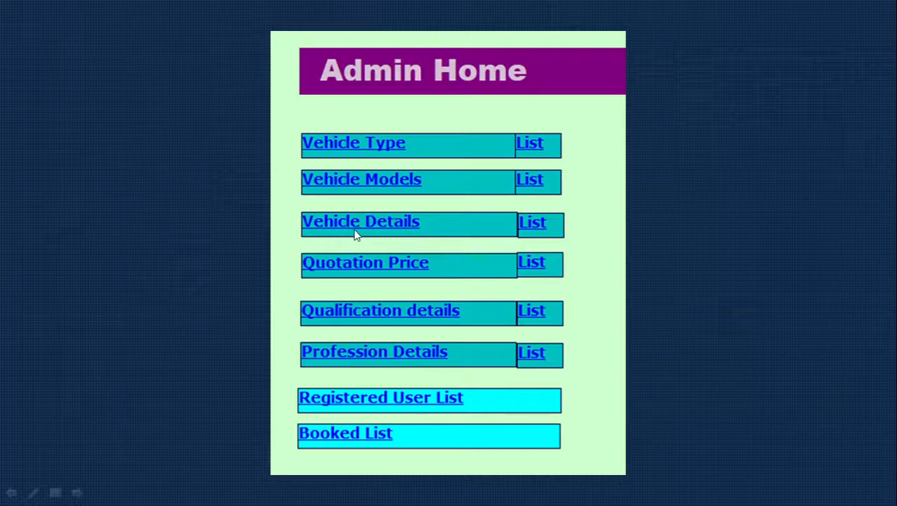
pyautogui.moveTo(553, 237)
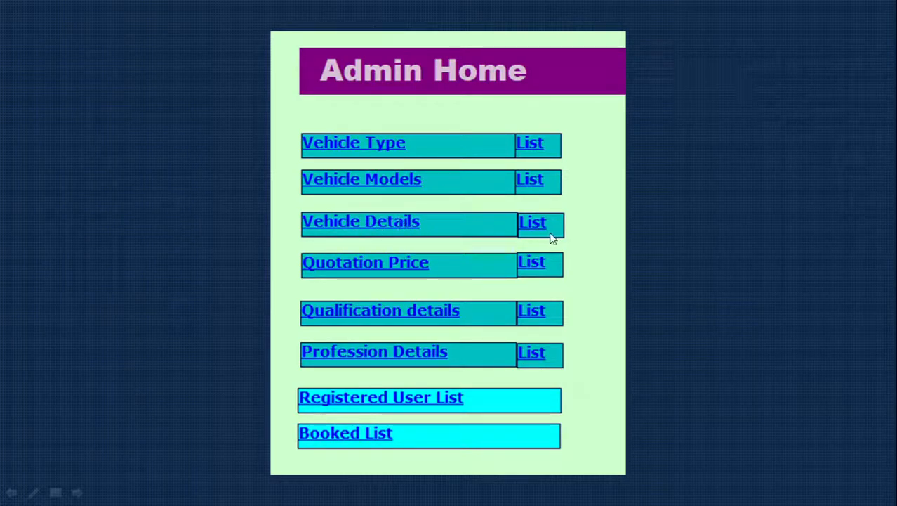
pyautogui.moveTo(368, 277)
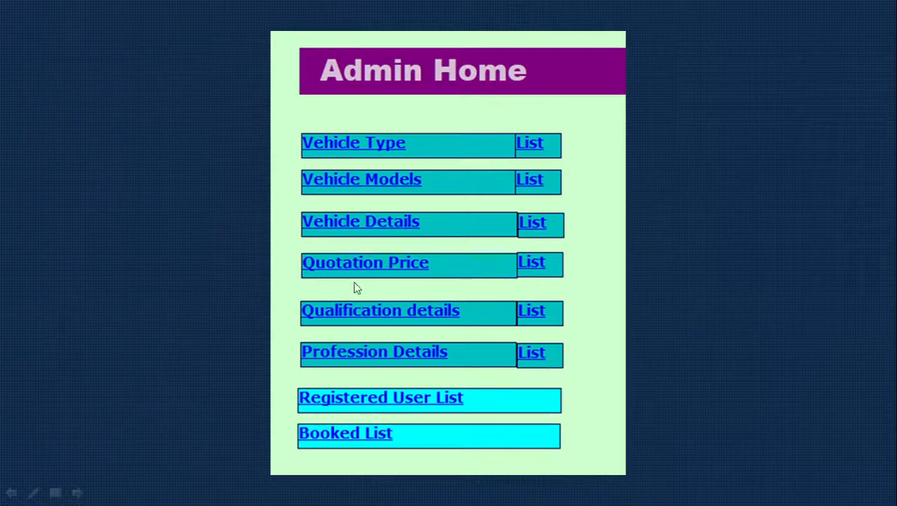
pyautogui.moveTo(533, 275)
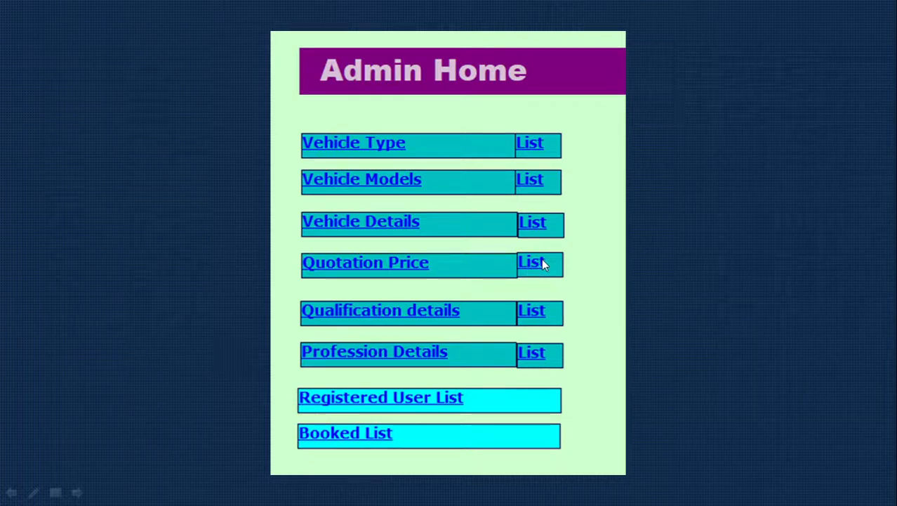
pyautogui.moveTo(373, 315)
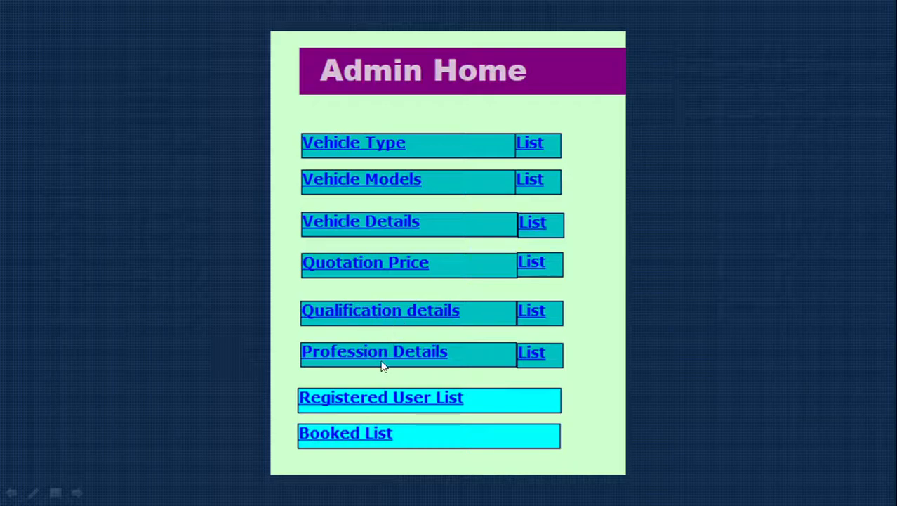
pyautogui.moveTo(491, 344)
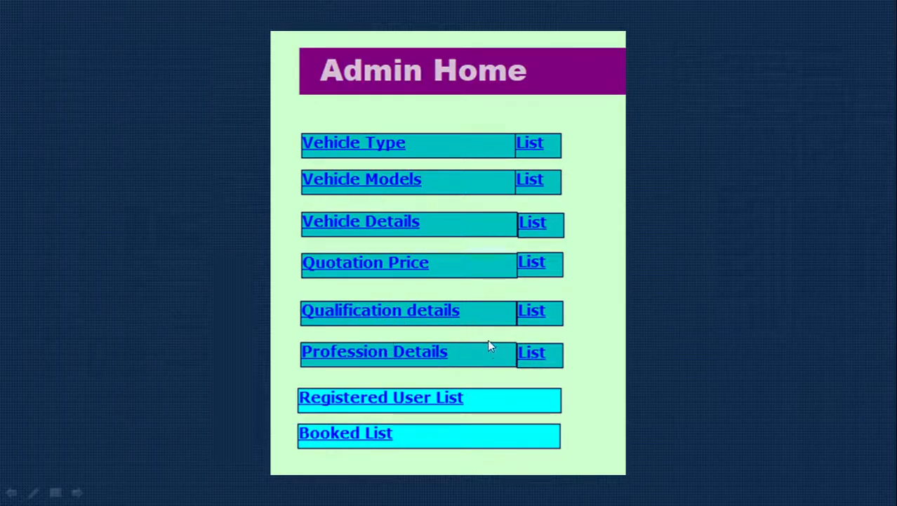
pyautogui.moveTo(396, 403)
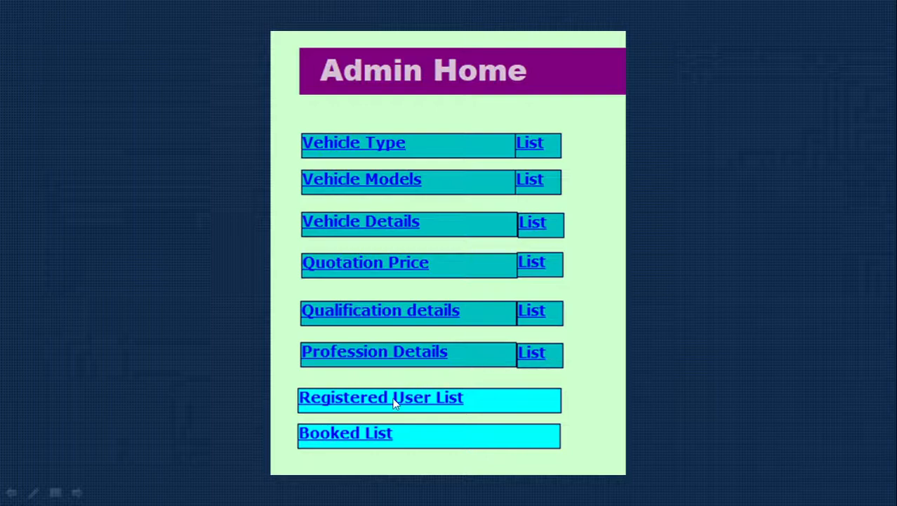
pyautogui.moveTo(460, 412)
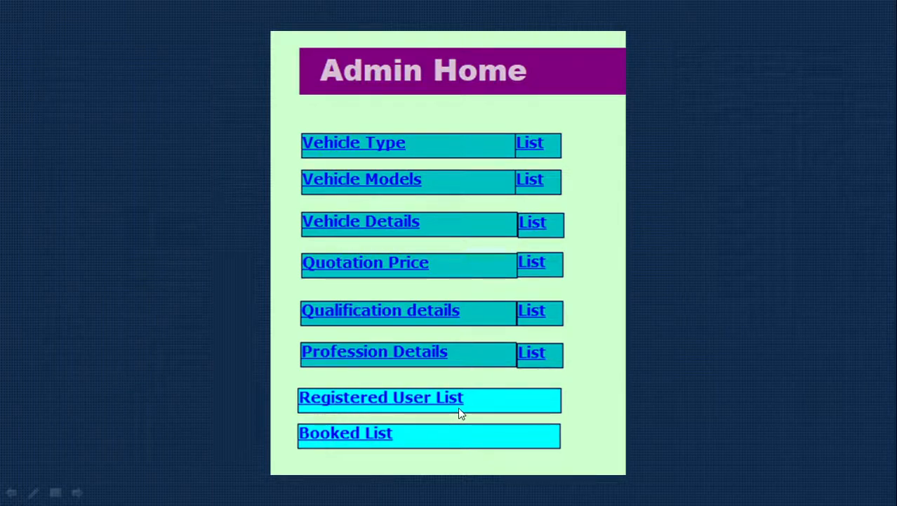
pyautogui.moveTo(379, 454)
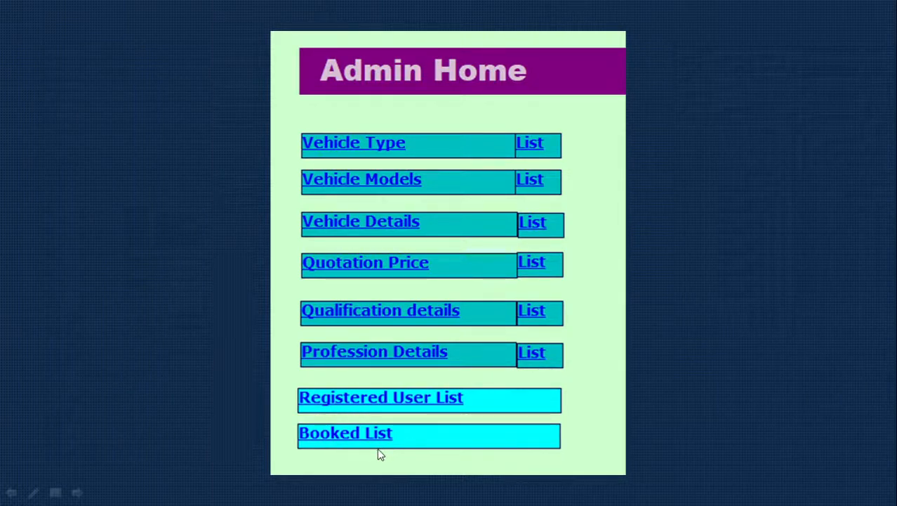
pyautogui.moveTo(327, 456)
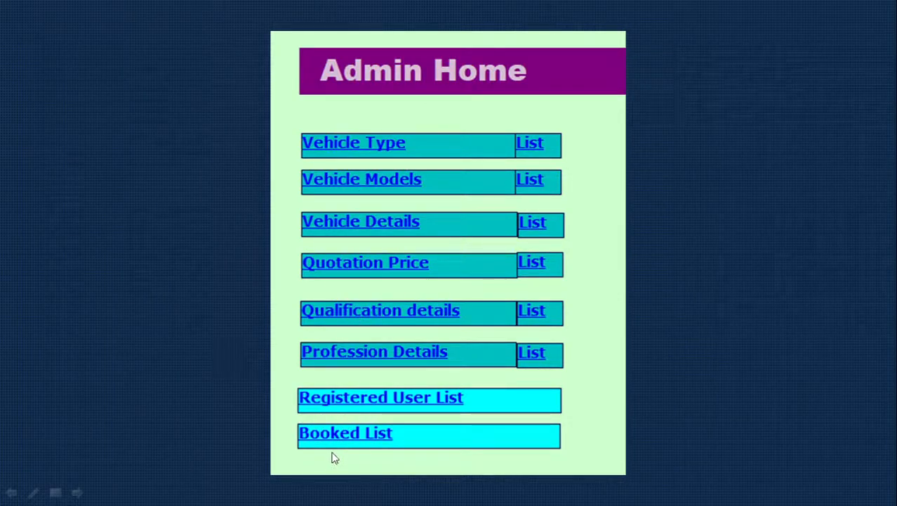
pyautogui.moveTo(453, 77)
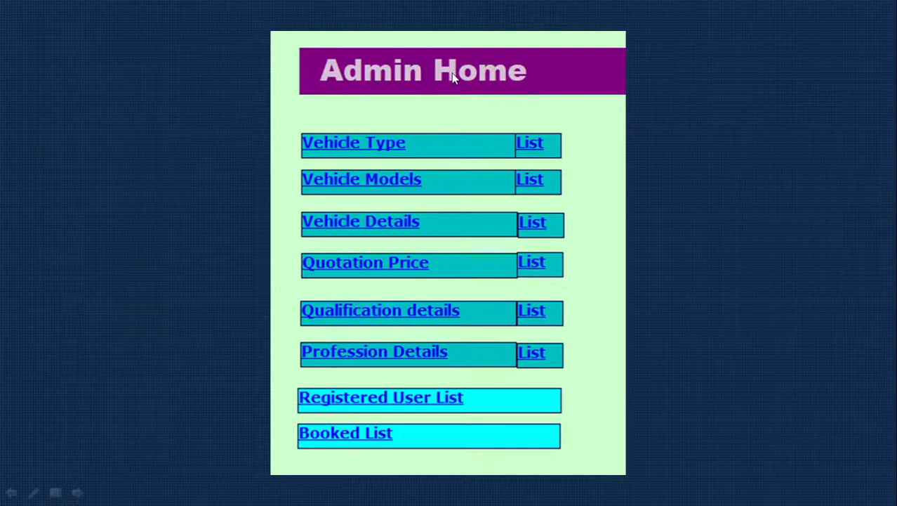
pyautogui.moveTo(628, 299)
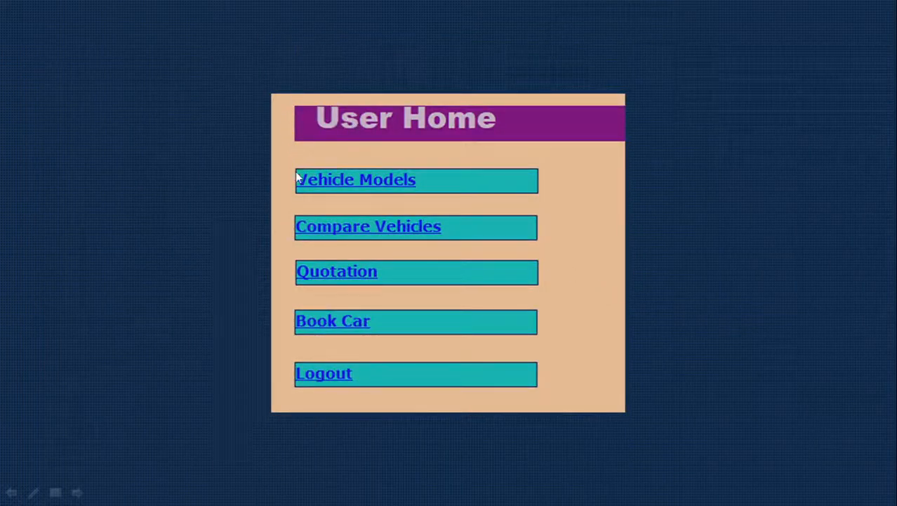
pyautogui.moveTo(353, 205)
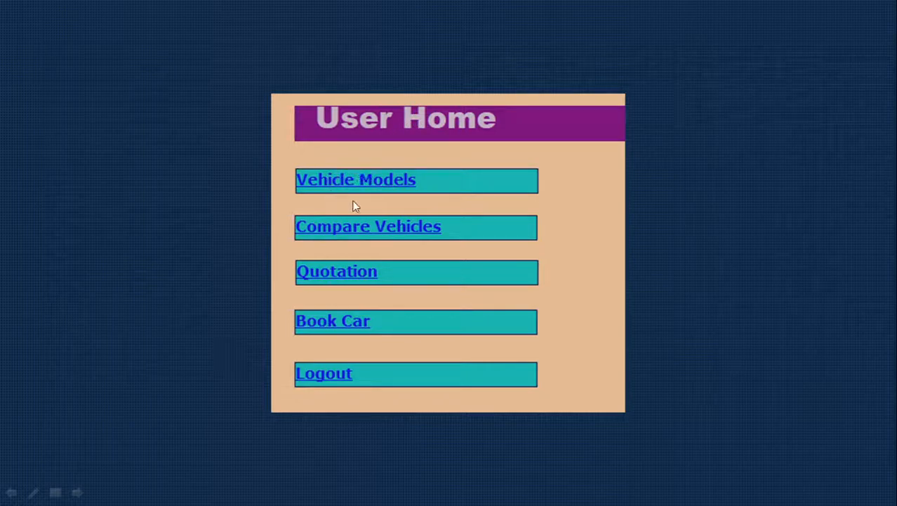
pyautogui.moveTo(399, 262)
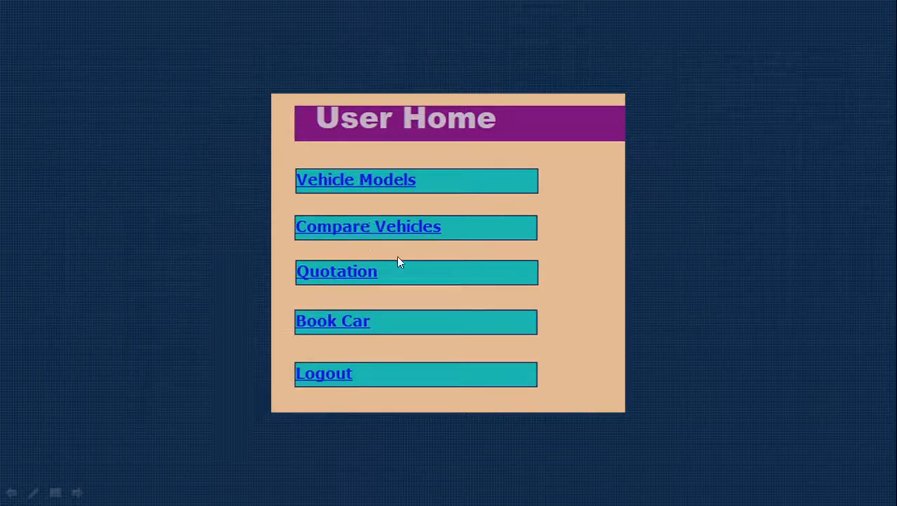
pyautogui.moveTo(371, 295)
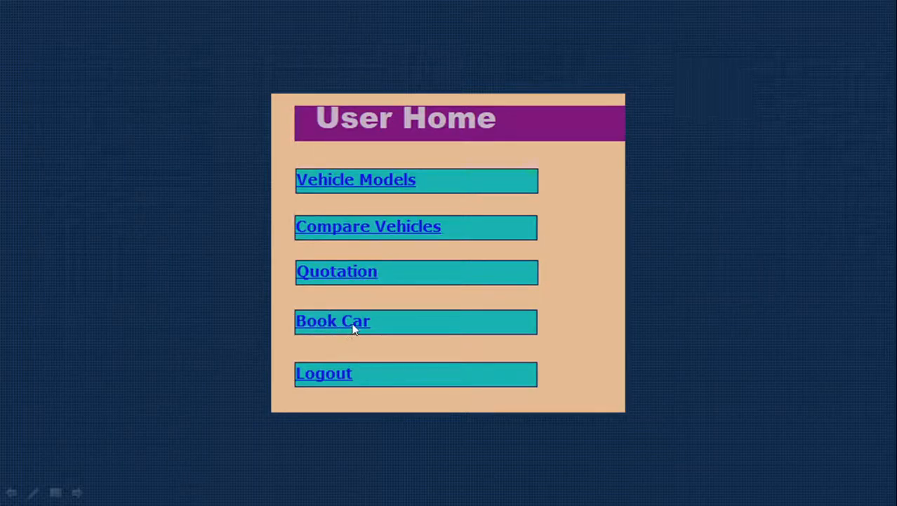
pyautogui.moveTo(344, 367)
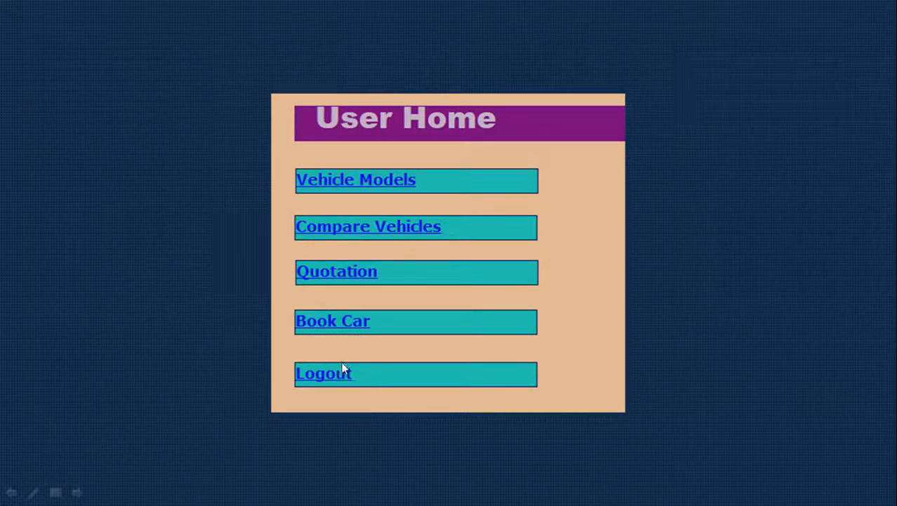
pyautogui.moveTo(409, 370)
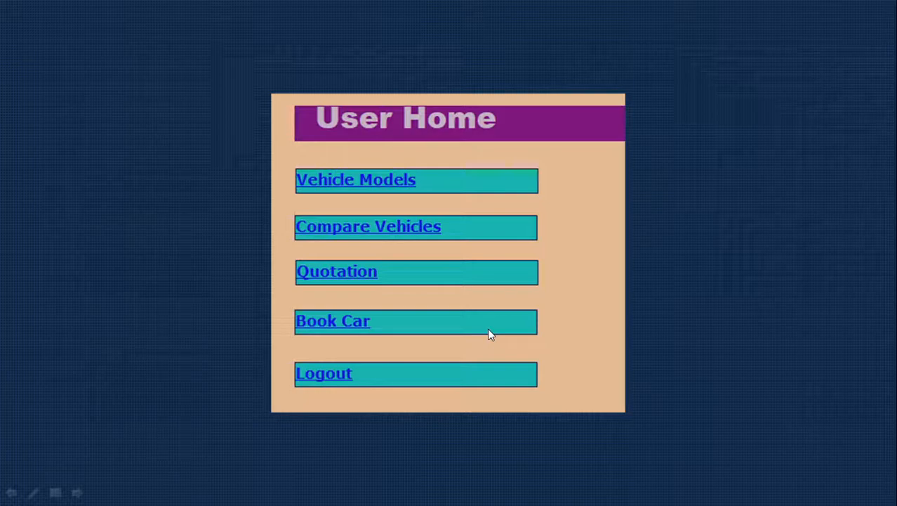
pyautogui.moveTo(405, 317)
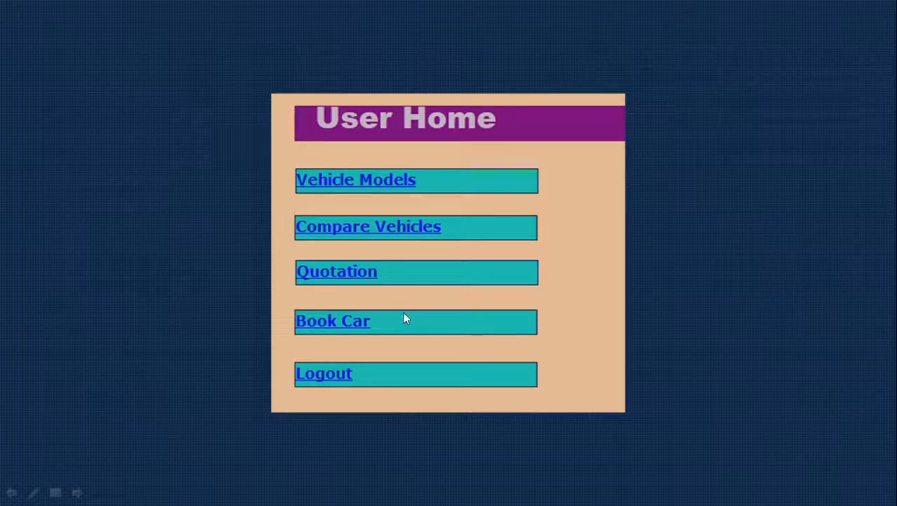
pyautogui.moveTo(430, 316)
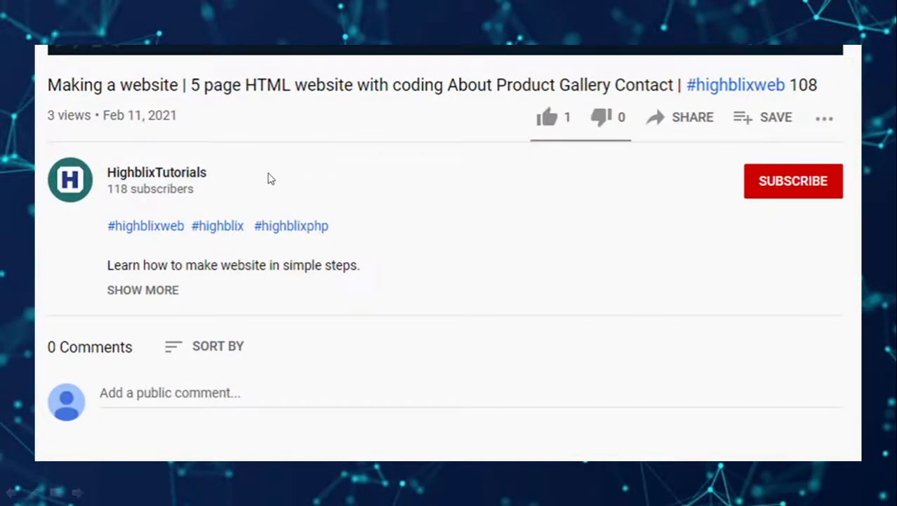
pyautogui.moveTo(740, 180)
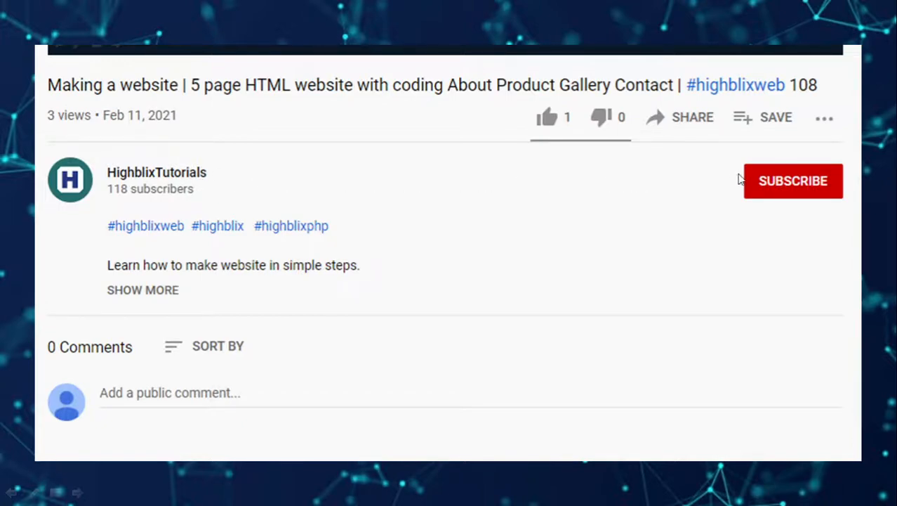
pyautogui.moveTo(186, 190)
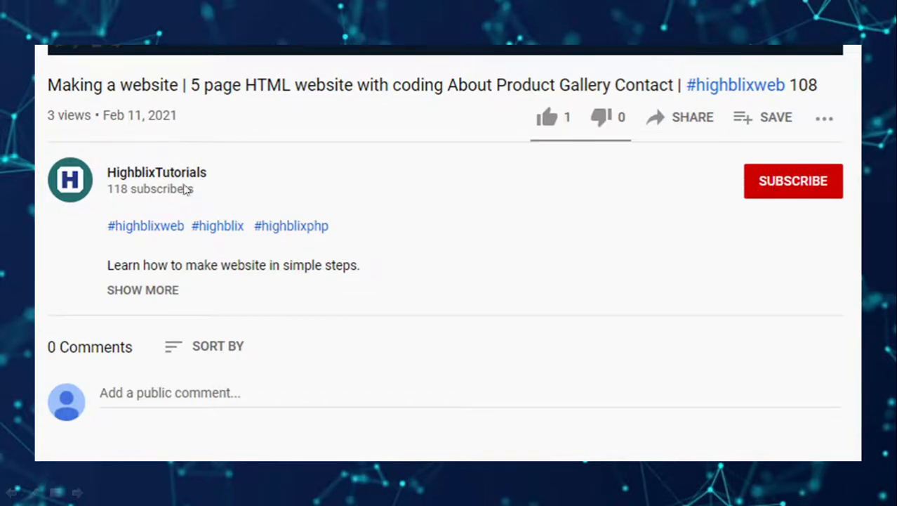
# Step: Bring up the link options for the channel name on the YouTube screenshot slide
pyautogui.rightClick(157, 172)
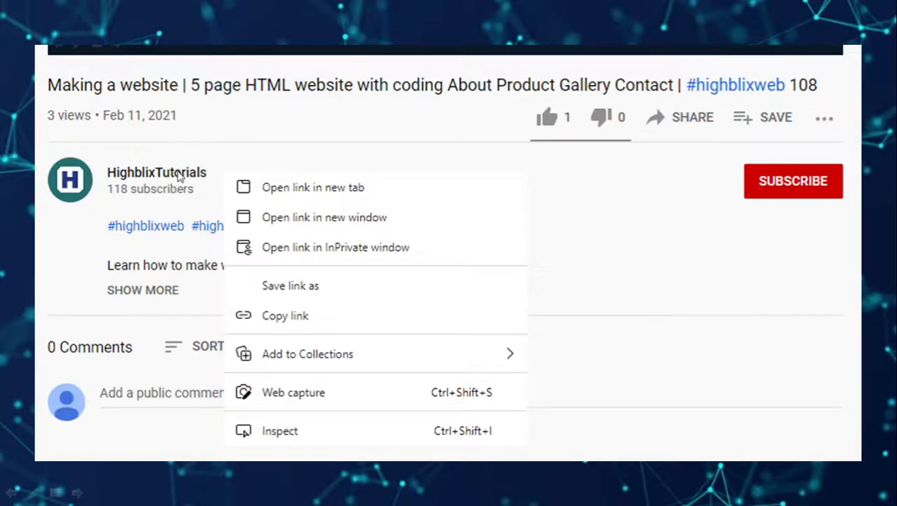
pyautogui.moveTo(299, 194)
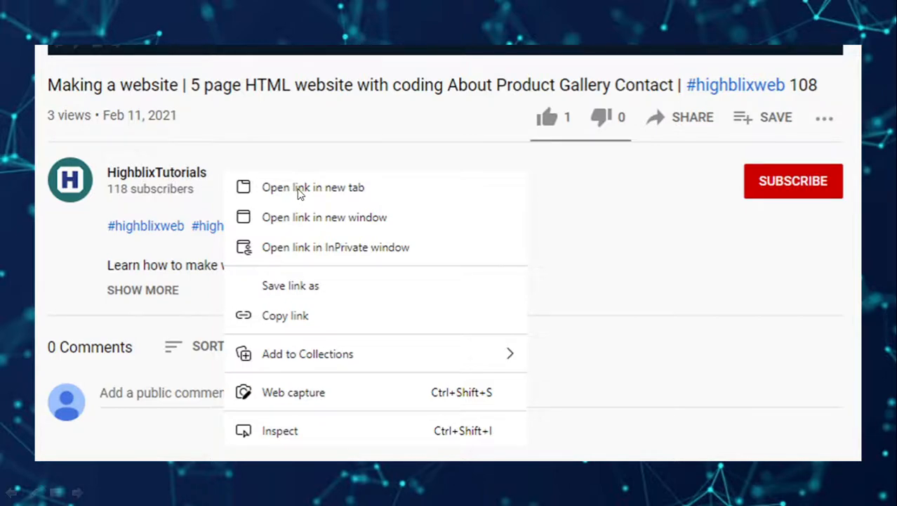
pyautogui.moveTo(343, 187)
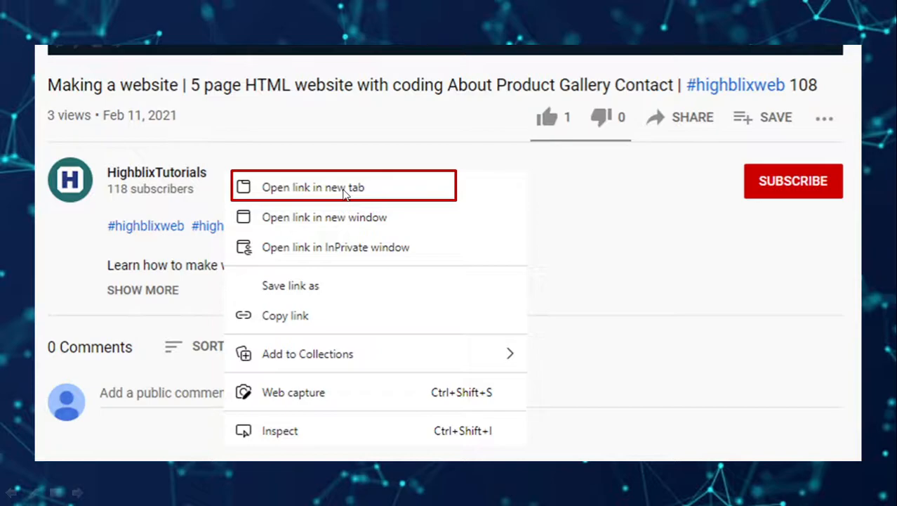
pyautogui.moveTo(606, 204)
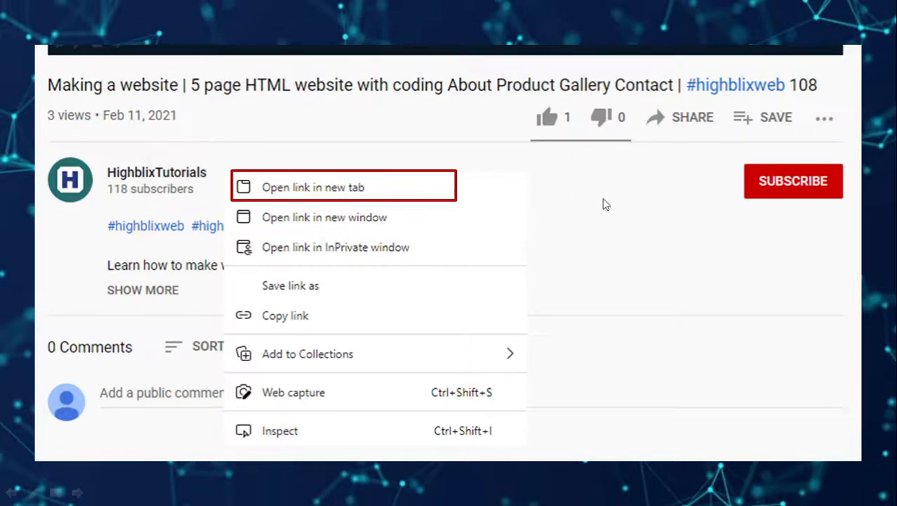
pyautogui.moveTo(517, 243)
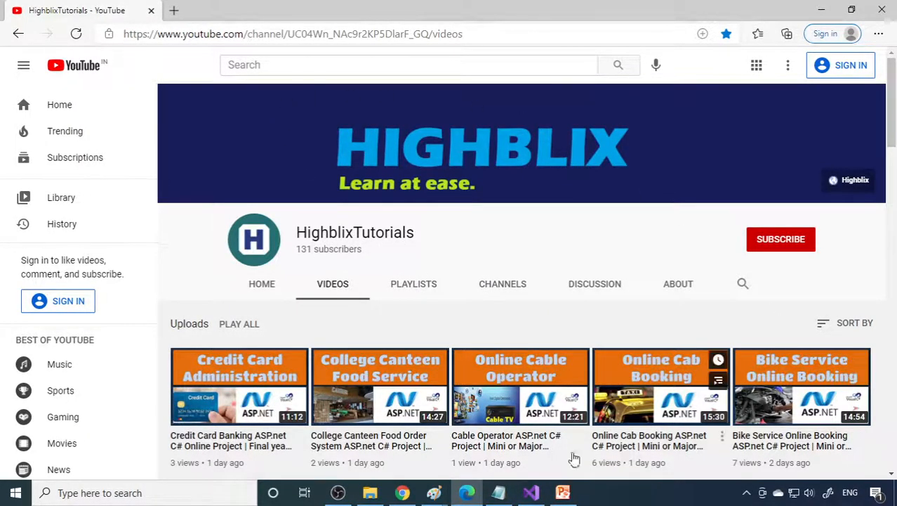
pyautogui.moveTo(333, 284)
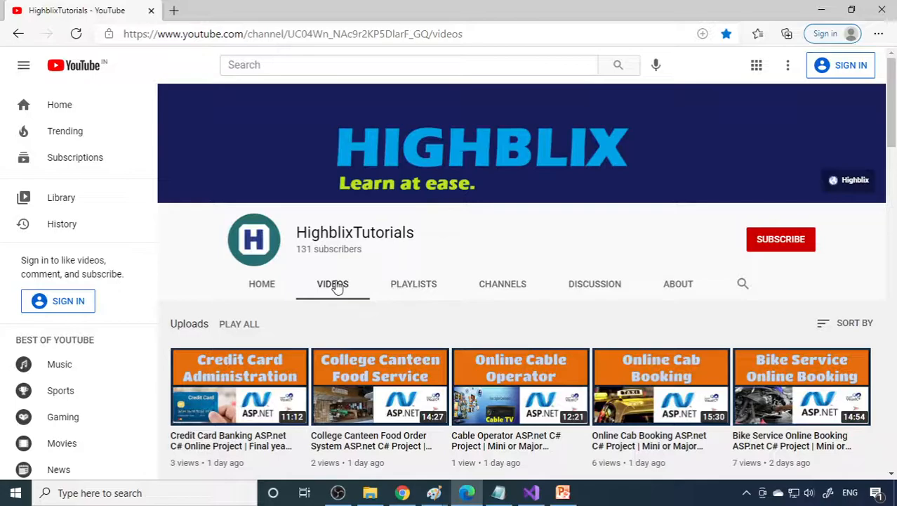
pyautogui.scroll(-3)
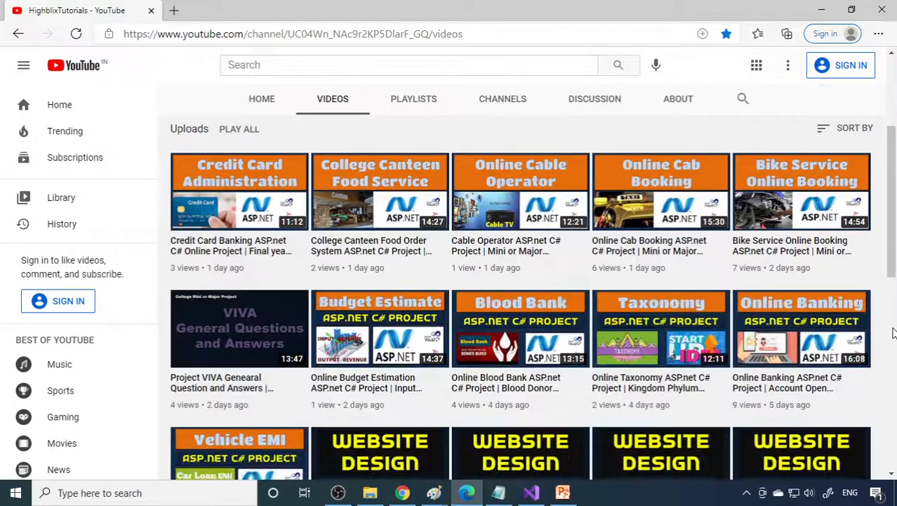
pyautogui.scroll(-3)
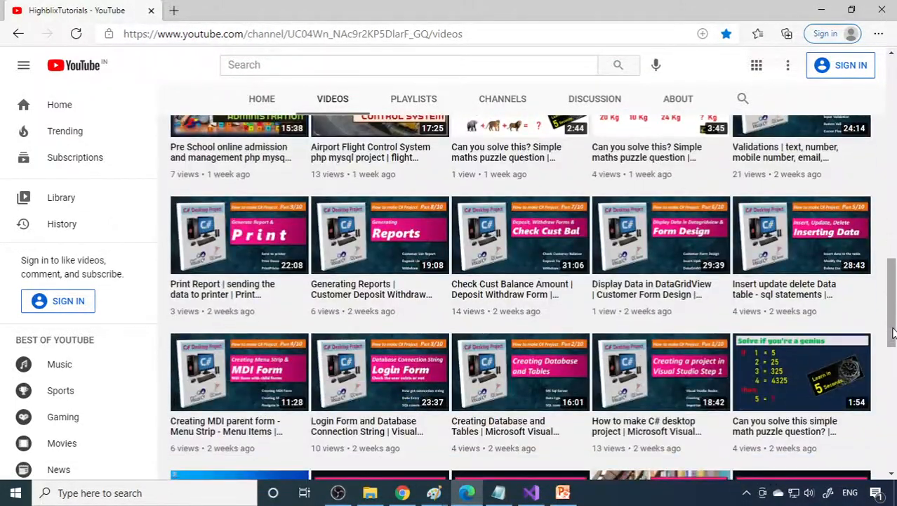
pyautogui.scroll(-3)
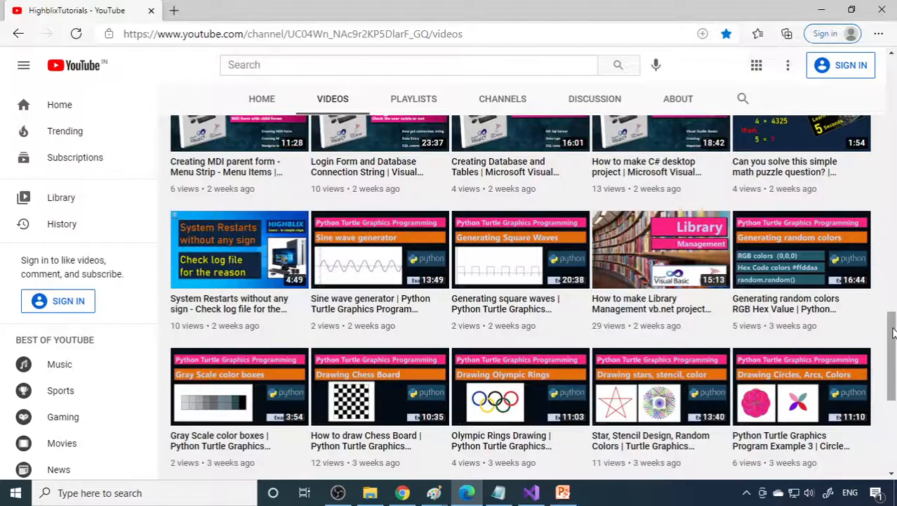
pyautogui.scroll(-3)
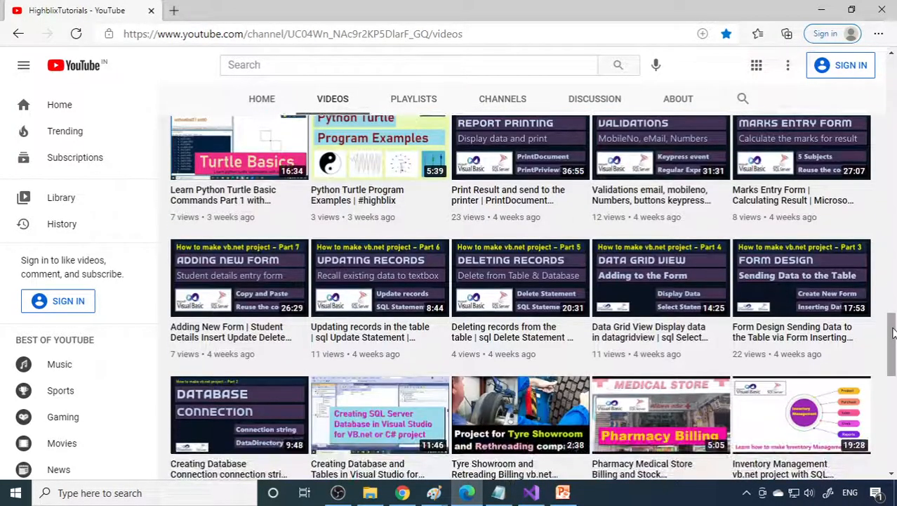
pyautogui.scroll(-3)
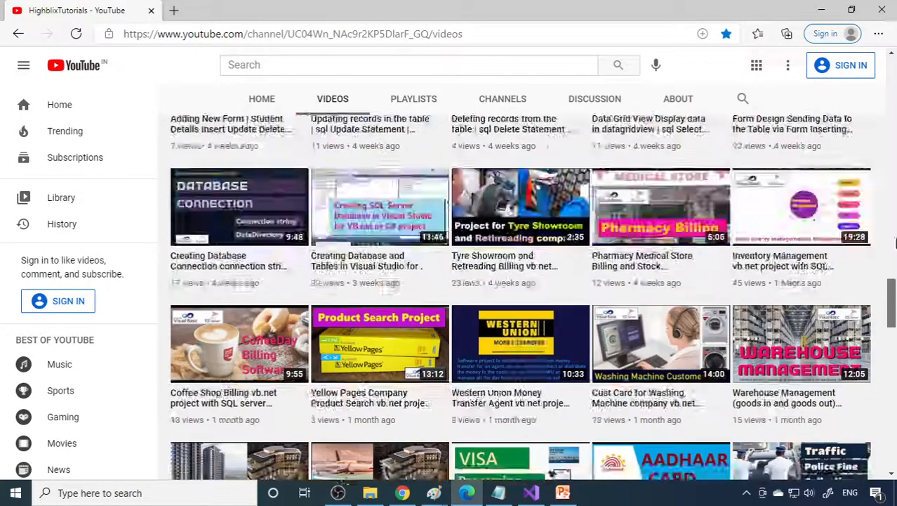
pyautogui.scroll(3)
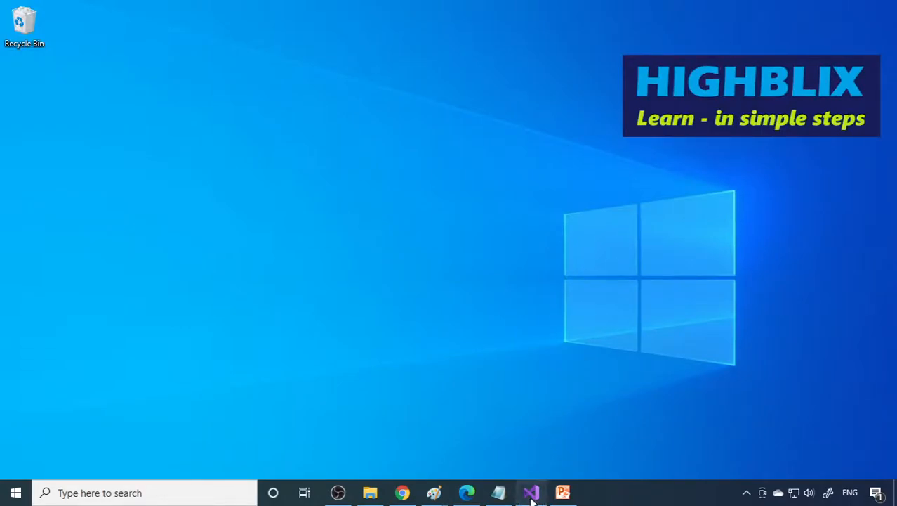
# Step: Restore the Visual Studio window showing CarBikeInfoSite's UserBookCar3 code and CarDatabase tables
pyautogui.click(530, 492)
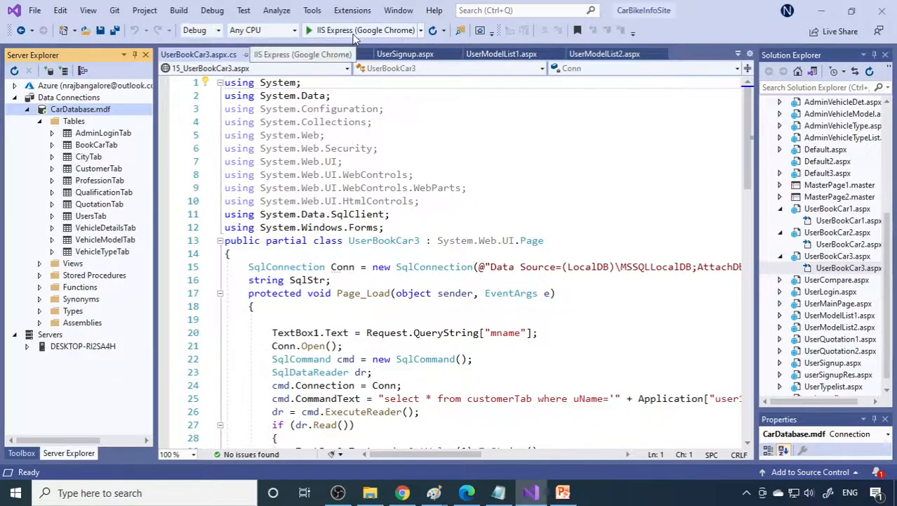
pyautogui.click(307, 30)
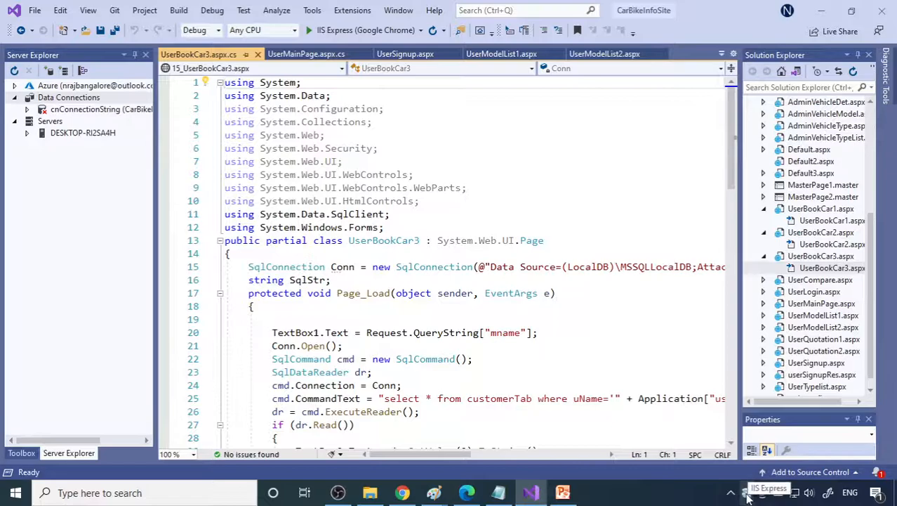
pyautogui.click(731, 492)
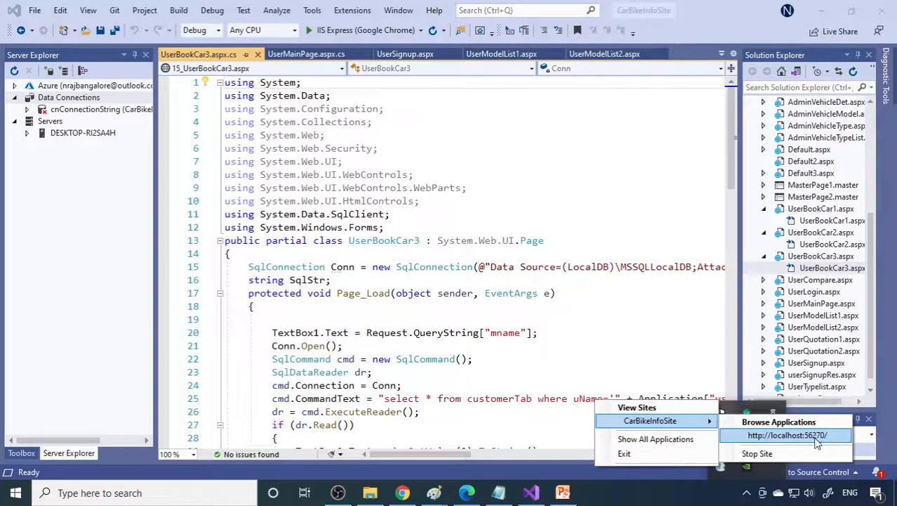
pyautogui.click(788, 435)
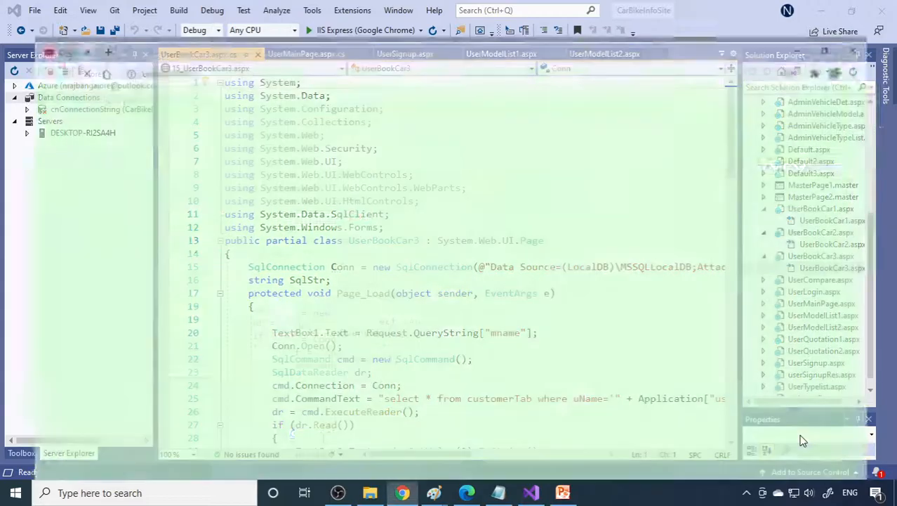
# Step: Enter the site through Get Inside and log in as admin to reach Admin Home
pyautogui.click(309, 30)
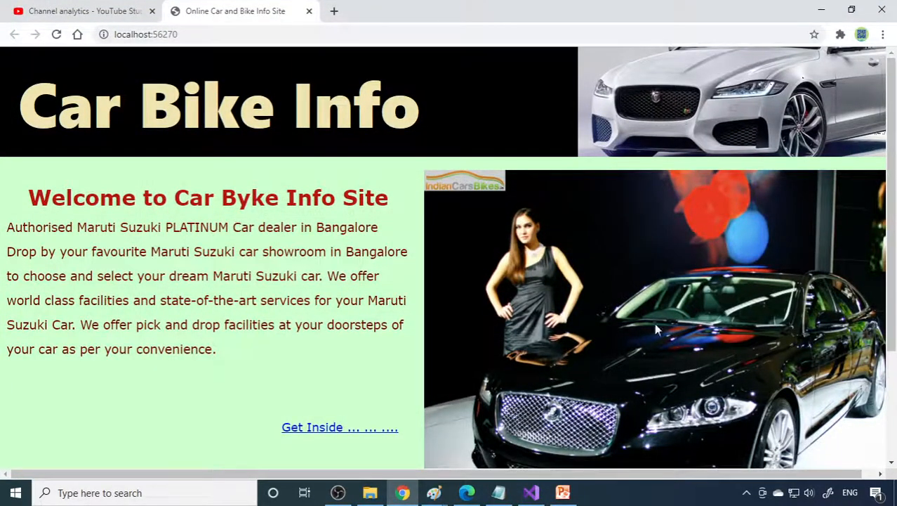
pyautogui.moveTo(411, 269)
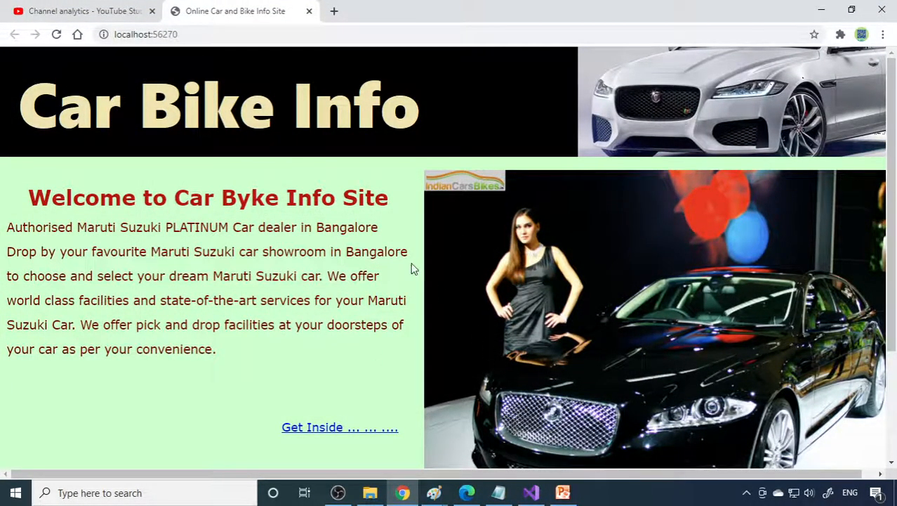
pyautogui.moveTo(483, 304)
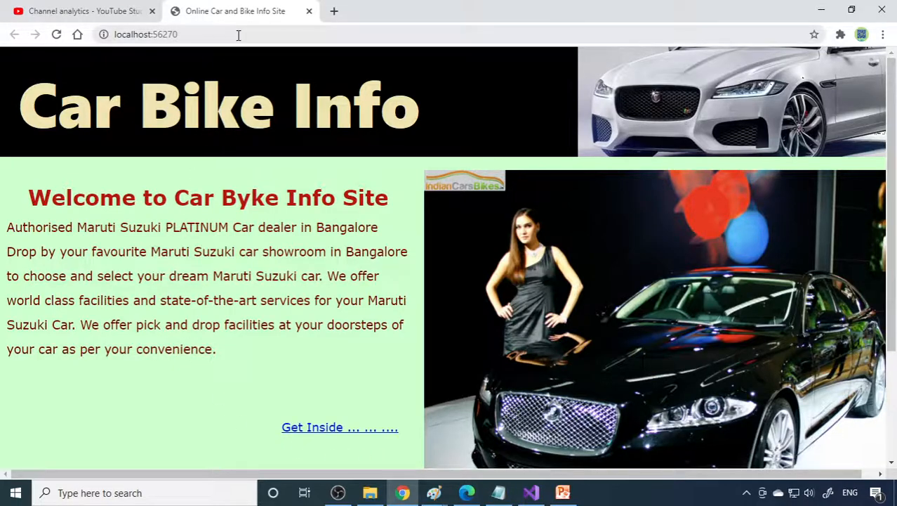
pyautogui.click(340, 427)
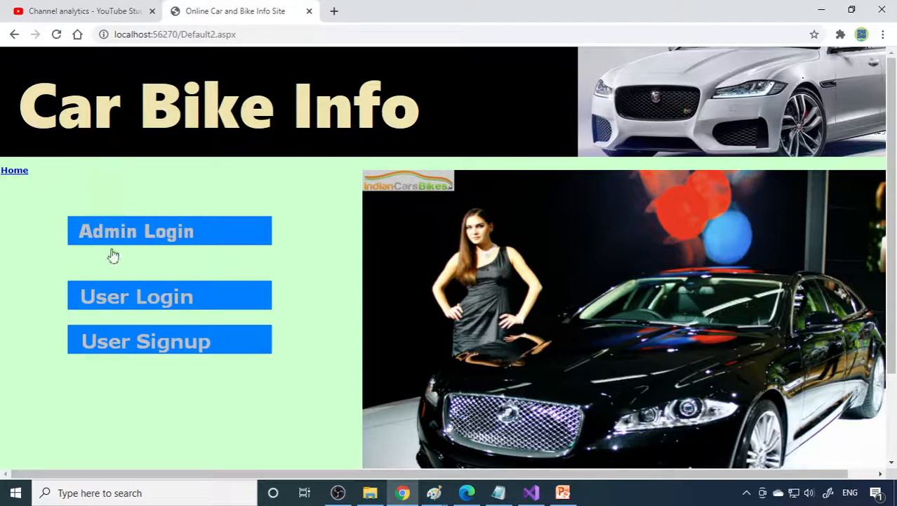
pyautogui.moveTo(169, 231)
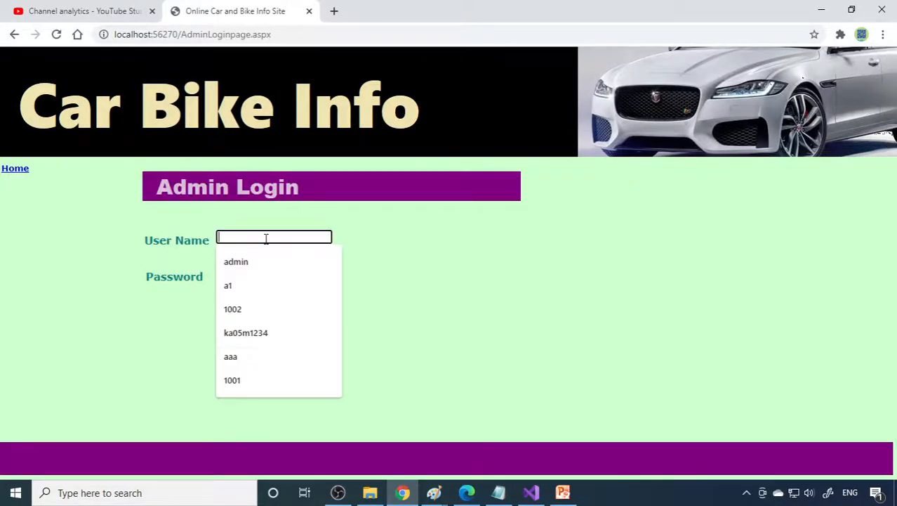
pyautogui.click(236, 261)
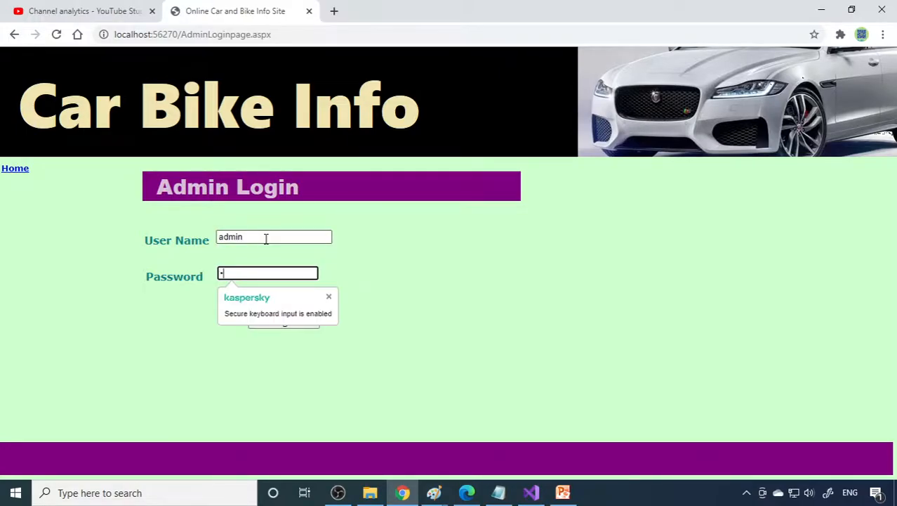
pyautogui.click(283, 323)
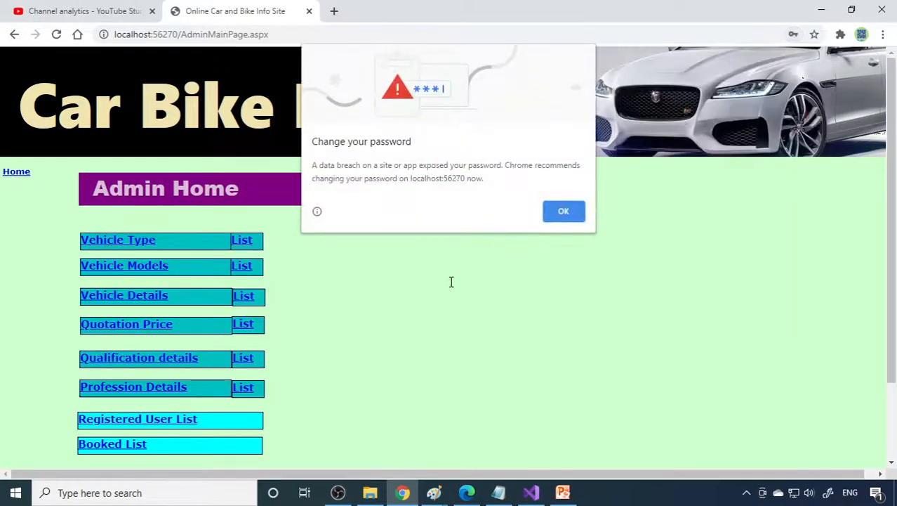
# Step: Dismiss Chrome's password alert, view the Budget Cars and SUV vehicle types, and return home
pyautogui.click(563, 211)
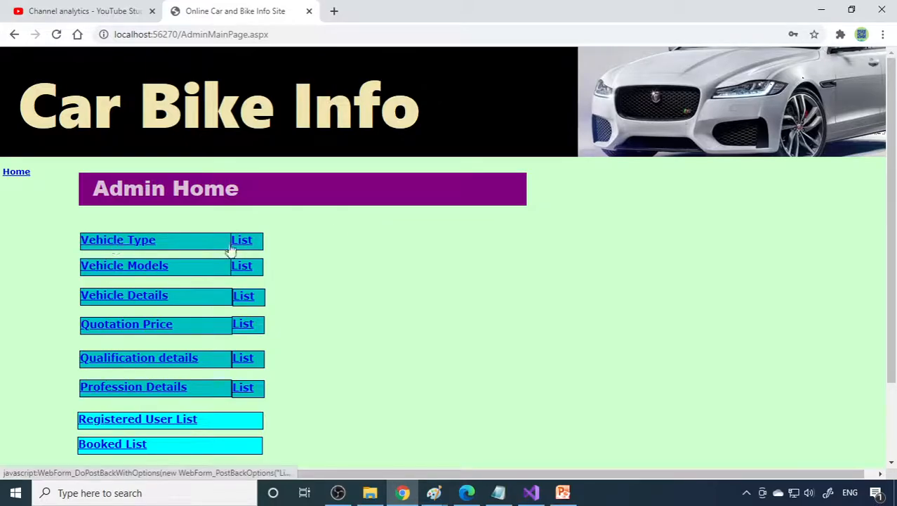
pyautogui.click(241, 240)
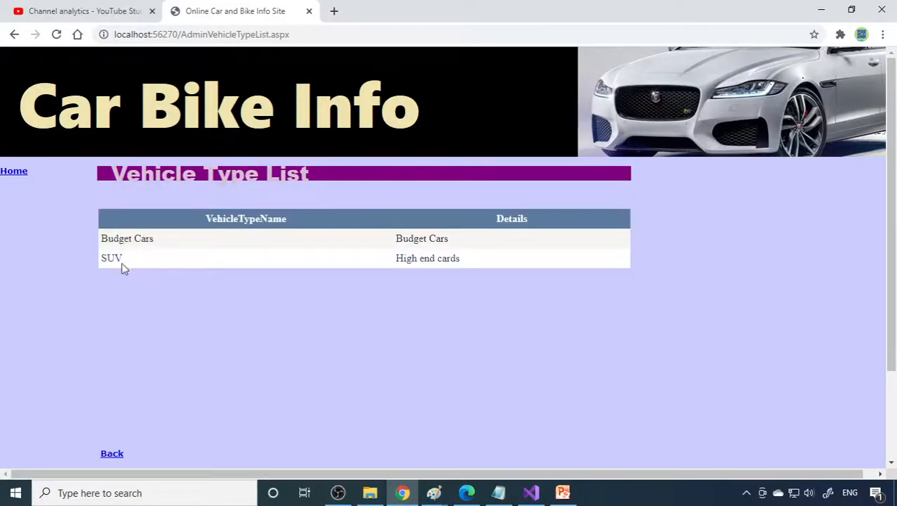
pyautogui.moveTo(395, 264)
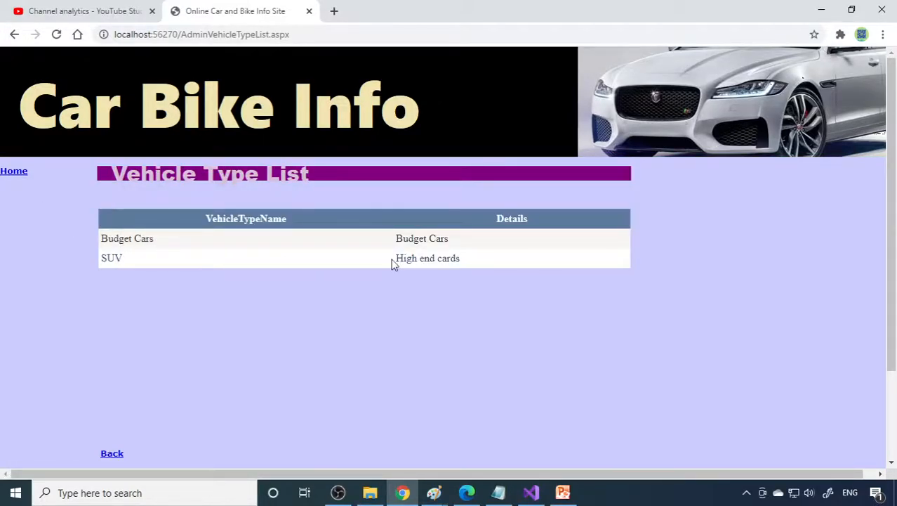
pyautogui.click(112, 453)
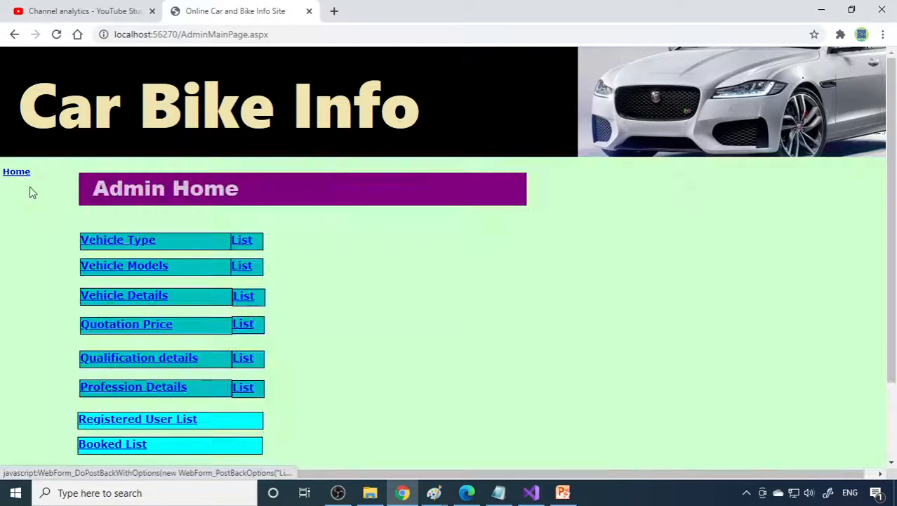
# Step: Add vehicle type BasicModel with details 'Basic Model Cars', verify it in the list, and return
pyautogui.click(118, 239)
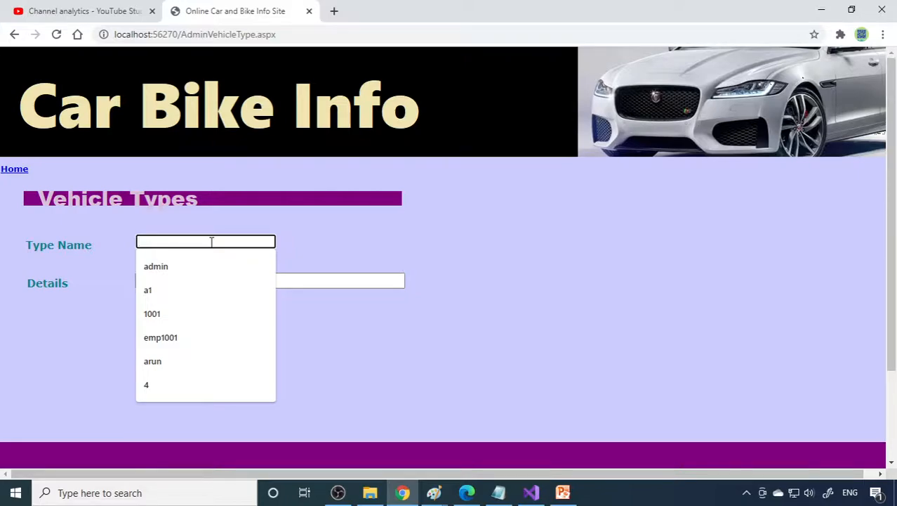
pyautogui.write('BasicMOd')
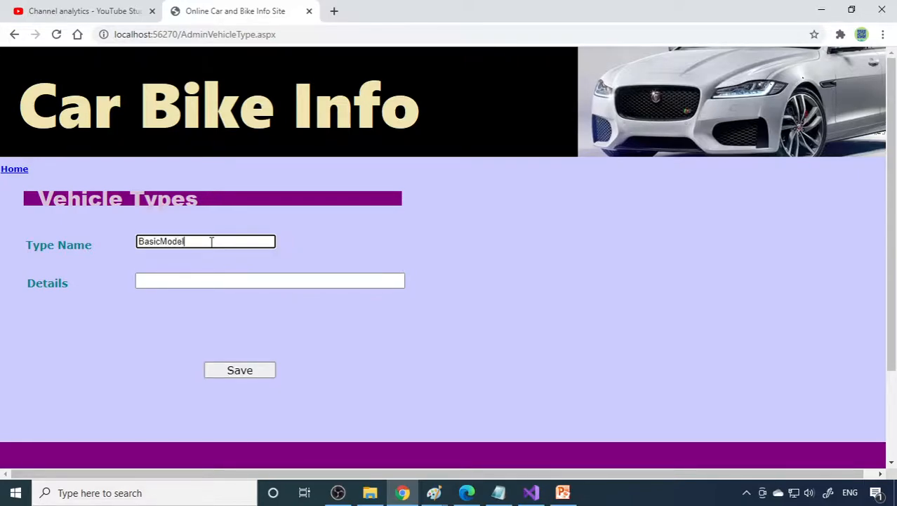
pyautogui.write('Basic Model C')
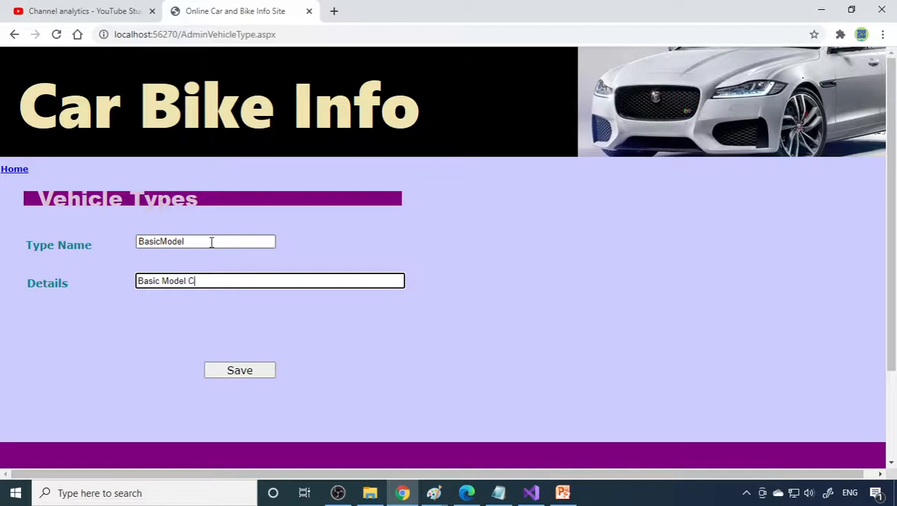
pyautogui.write('ars')
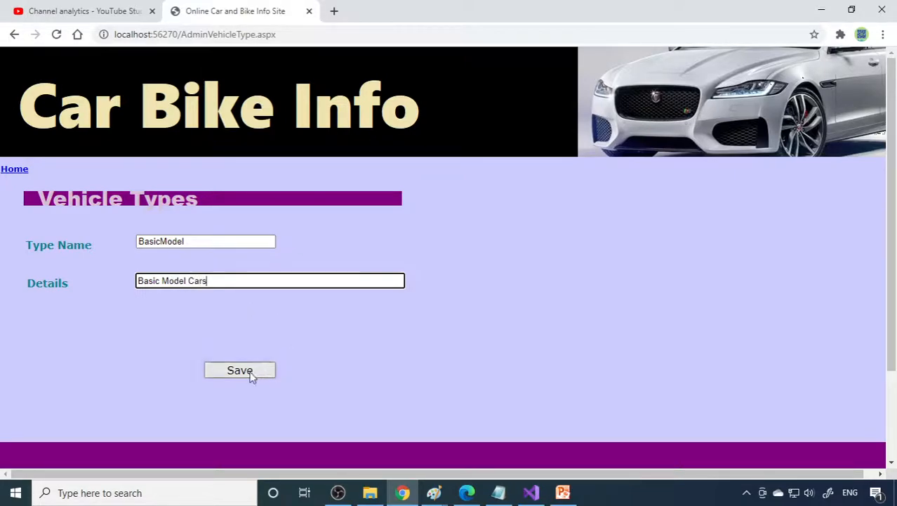
pyautogui.click(239, 370)
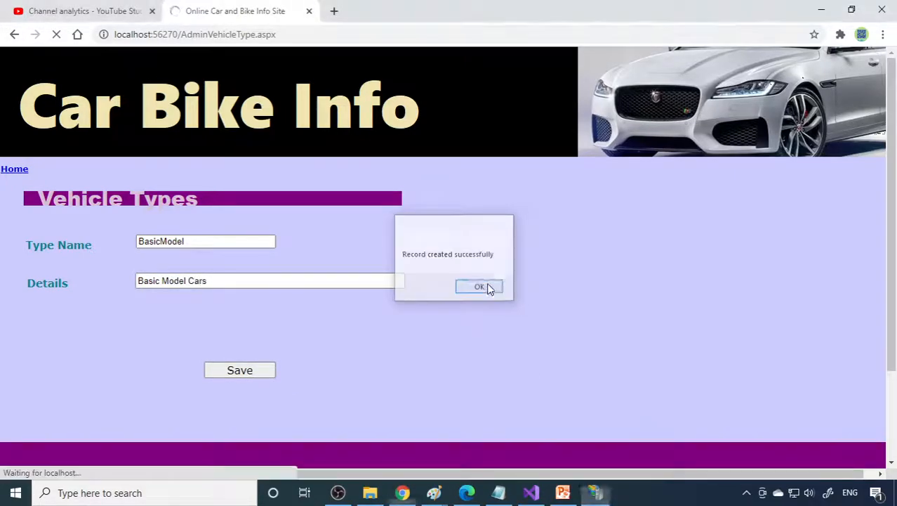
pyautogui.click(479, 287)
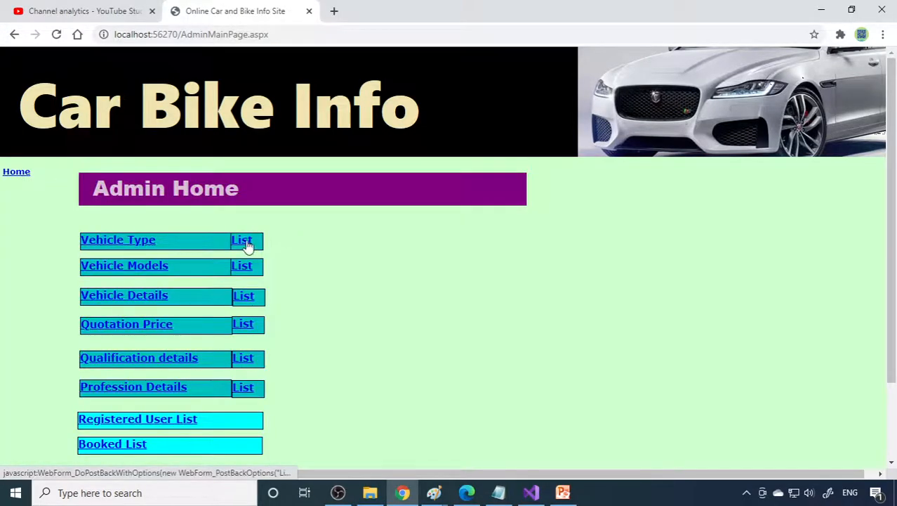
pyautogui.click(242, 240)
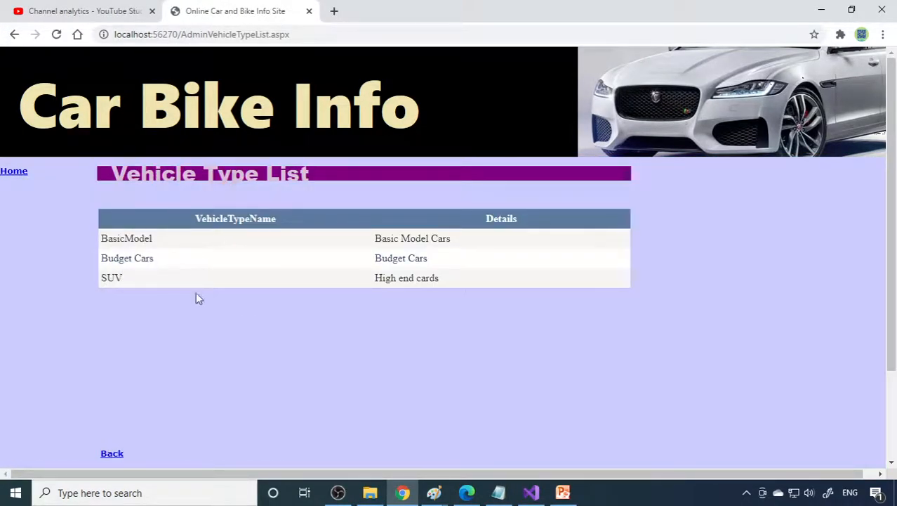
pyautogui.moveTo(474, 309)
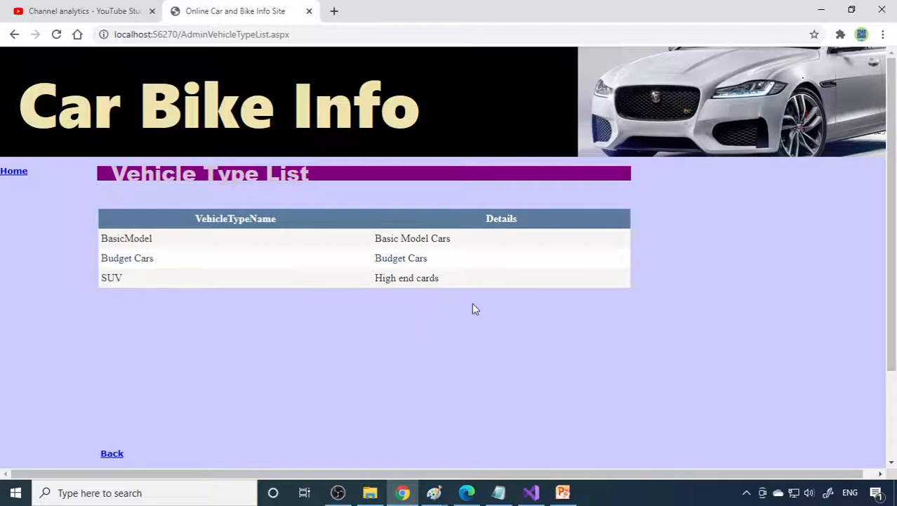
pyautogui.click(112, 453)
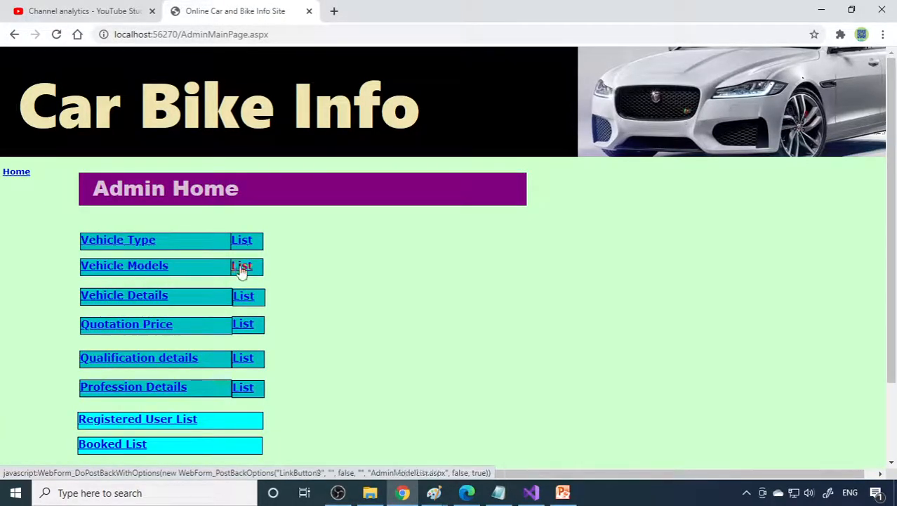
# Step: Enter model name 'Hundai Santro', type BasicModel, and colours Black, White in the new vehicle model form
pyautogui.click(242, 266)
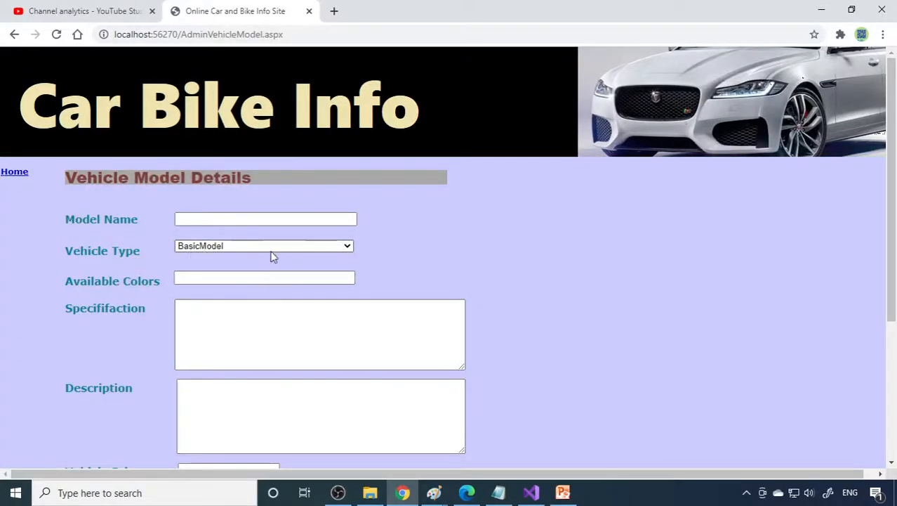
pyautogui.click(265, 219)
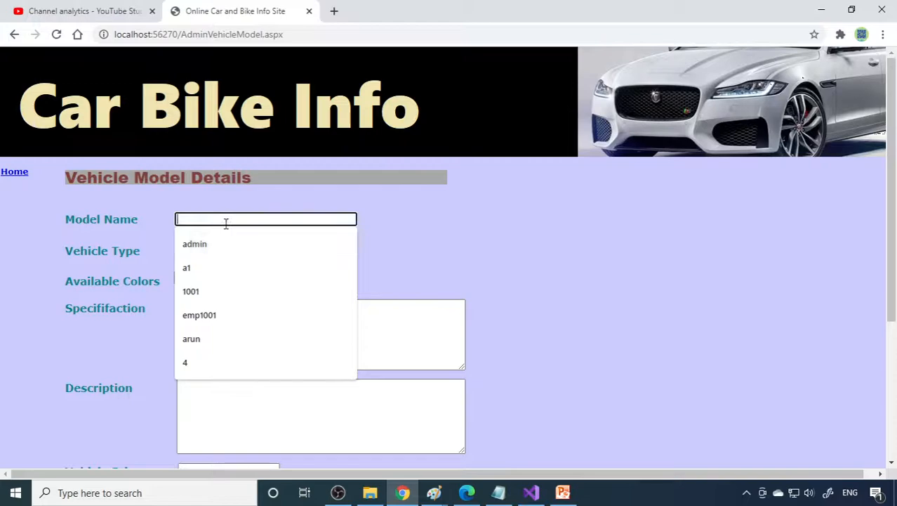
pyautogui.click(334, 11)
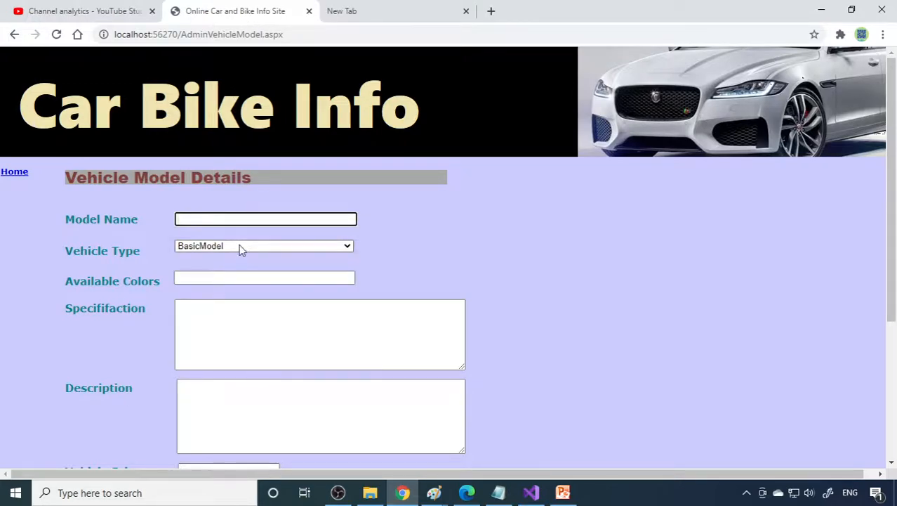
pyautogui.write('Hundai')
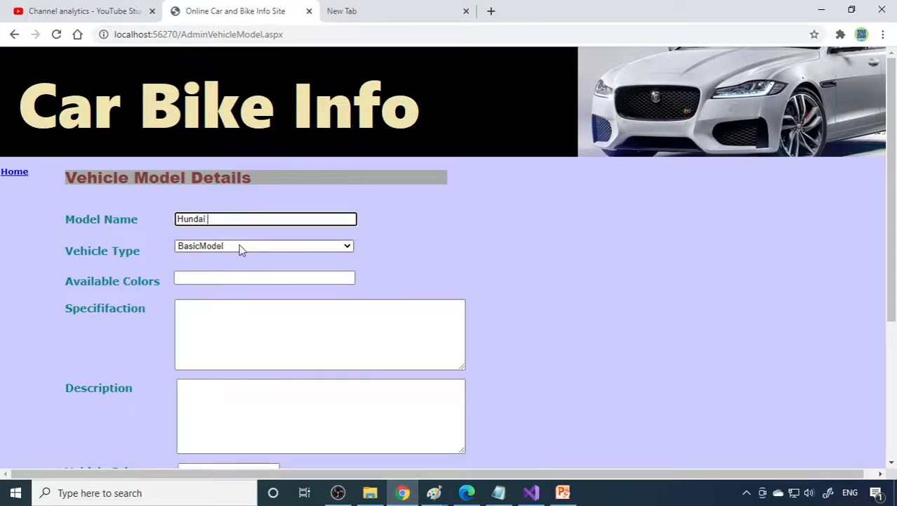
pyautogui.write('Santro')
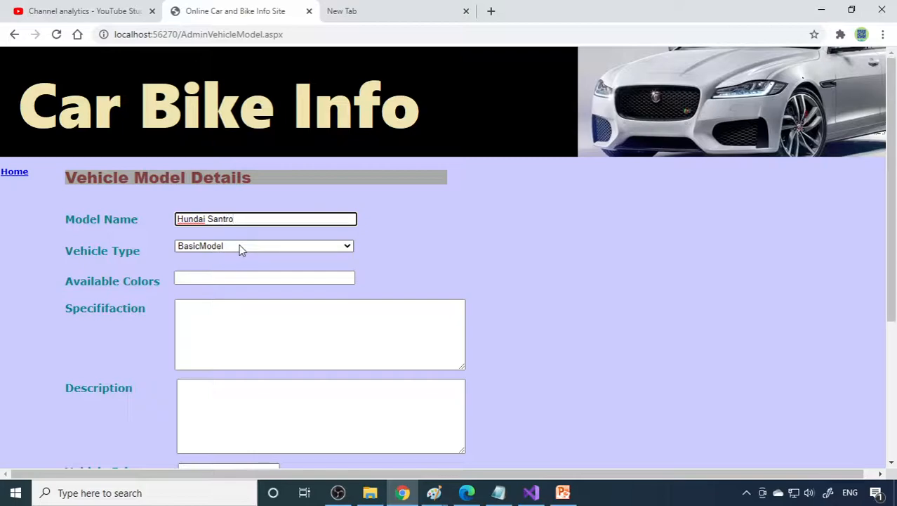
pyautogui.click(265, 276)
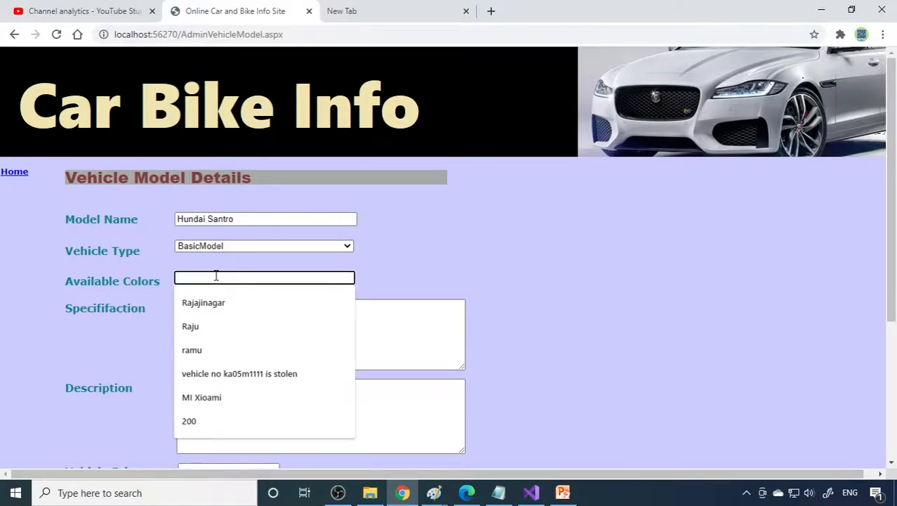
pyautogui.write('Blac,')
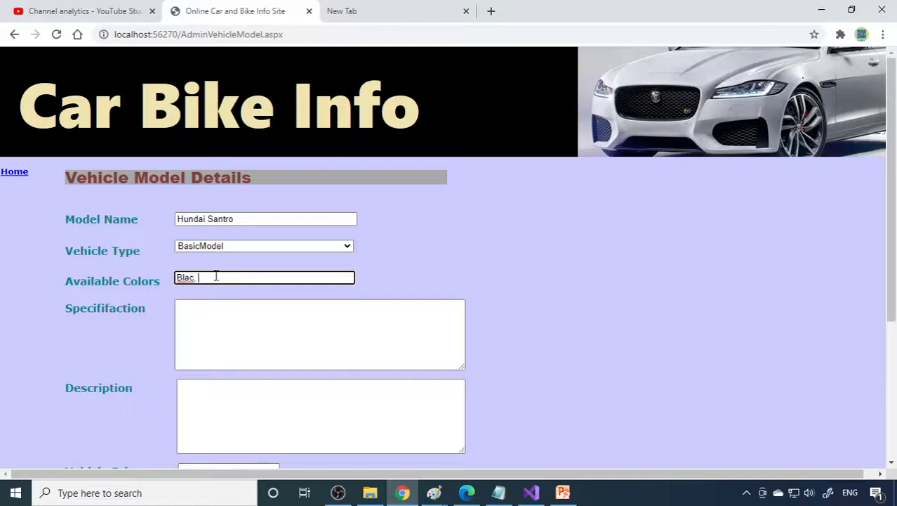
pyautogui.write('k')
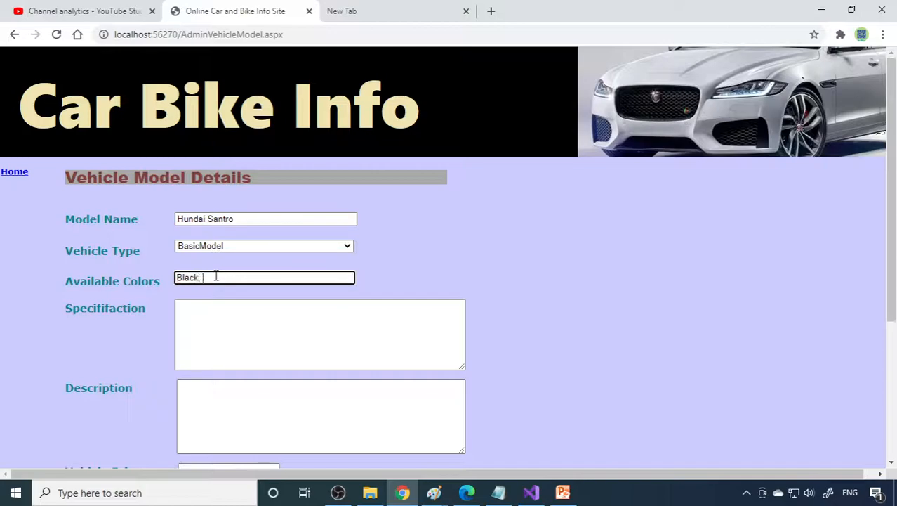
pyautogui.write('White,')
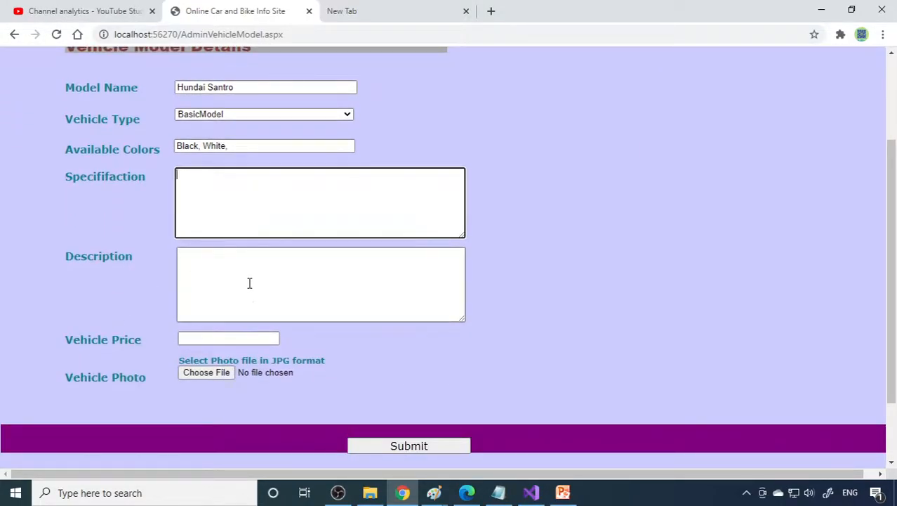
pyautogui.moveTo(280, 281)
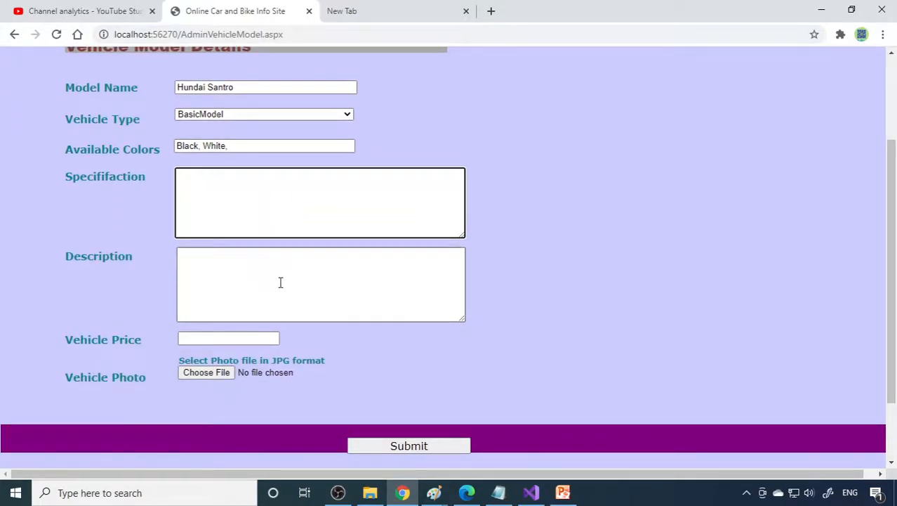
# Step: Paste the Hyundai Santro summary into Description and select more CarWale summary sentences
pyautogui.write('Hyundai has re-introduced Santro moniker in the Indian car market at an introductory price tag beginning from Rs 3.90 lakhs,')
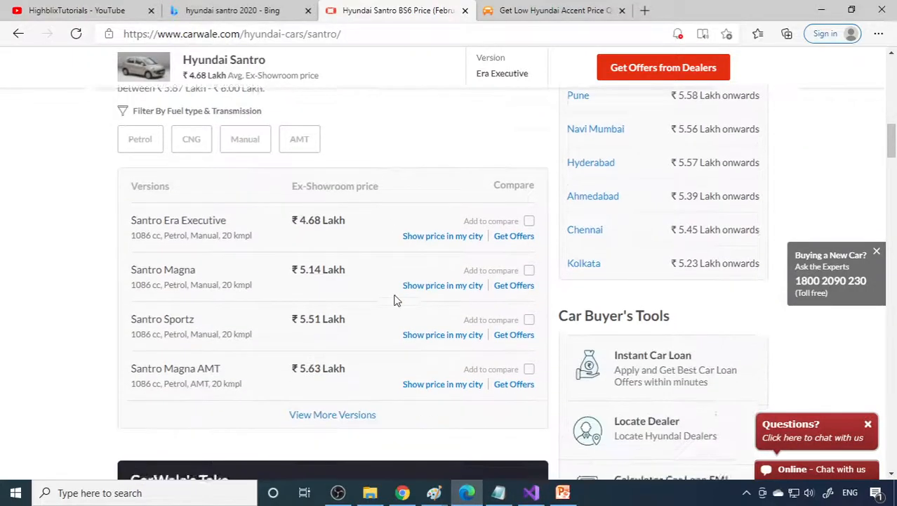
pyautogui.scroll(-3)
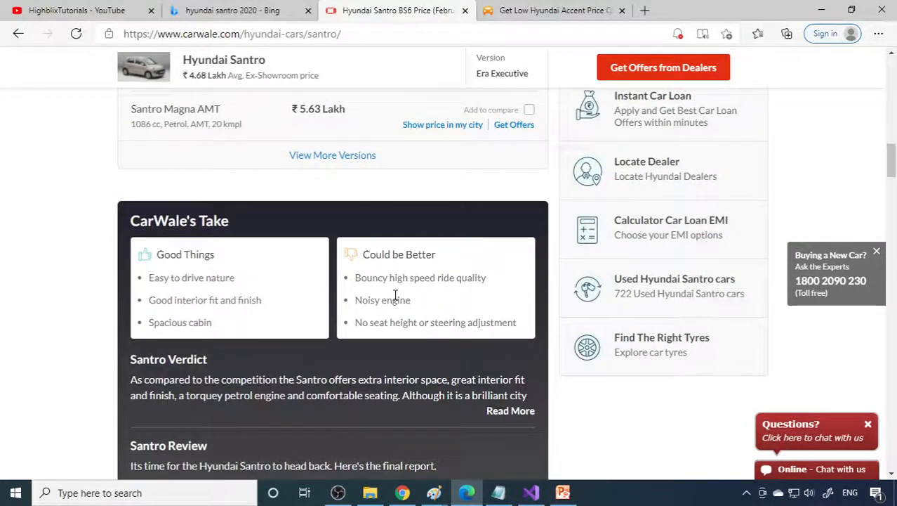
pyautogui.scroll(3)
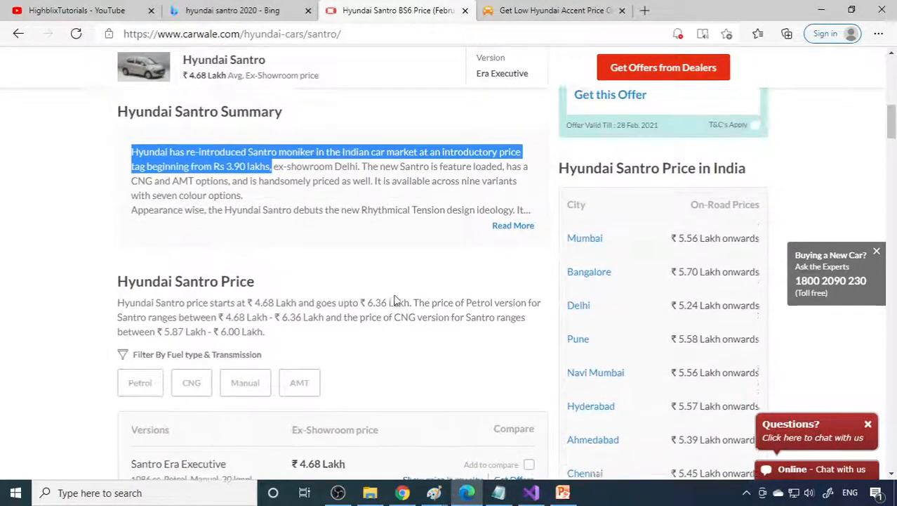
pyautogui.scroll(-3)
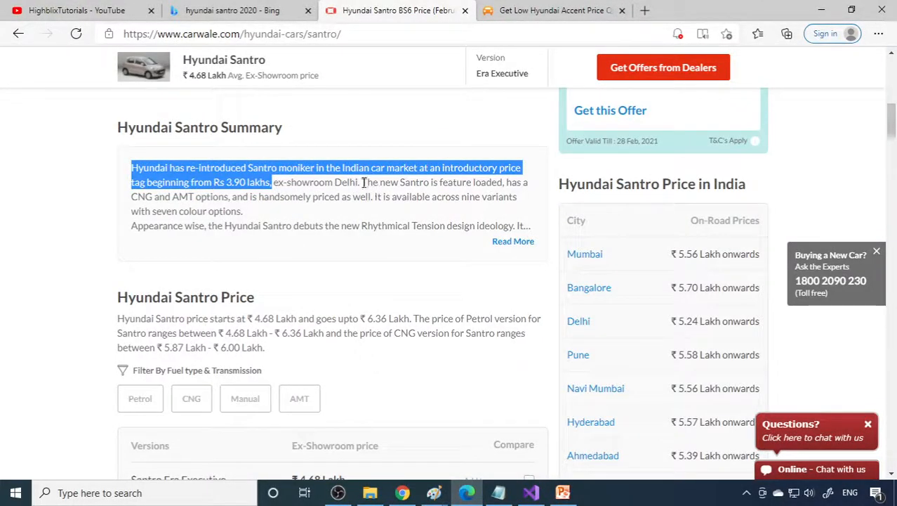
pyautogui.moveTo(362, 182); pyautogui.dragTo(243, 212)
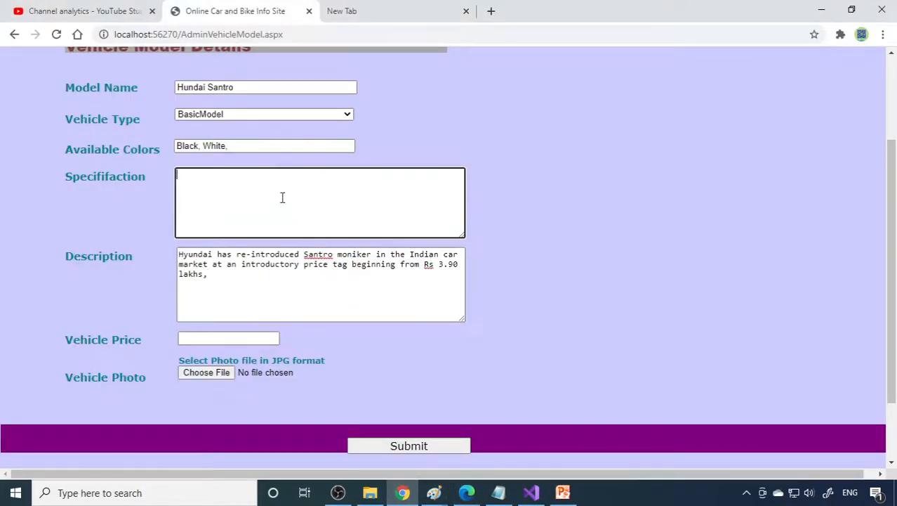
# Step: Add the Santro specification text and price 390000, attach hundai.png, and submit
pyautogui.write('The new Santro is feature loaded, has a CNG and AMT options, and is handsomely priced as well. It is available across nine variants with seven colour options.')
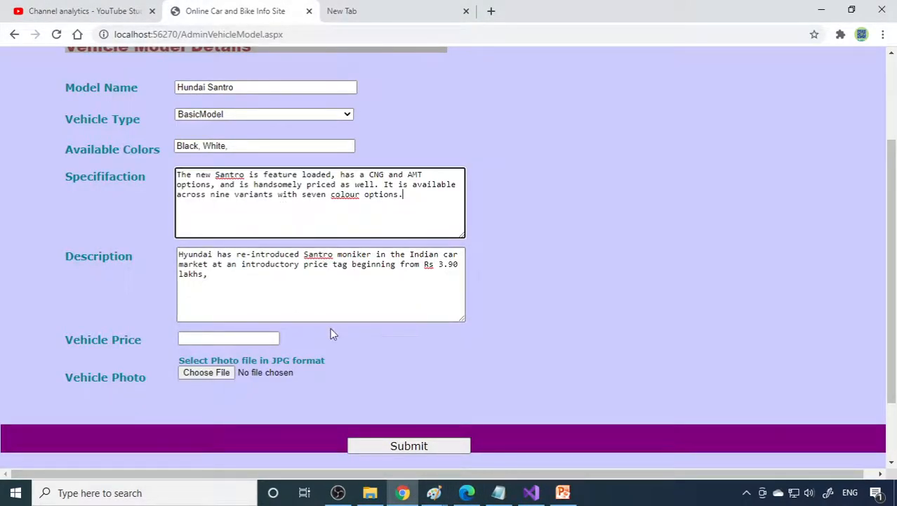
pyautogui.click(228, 338)
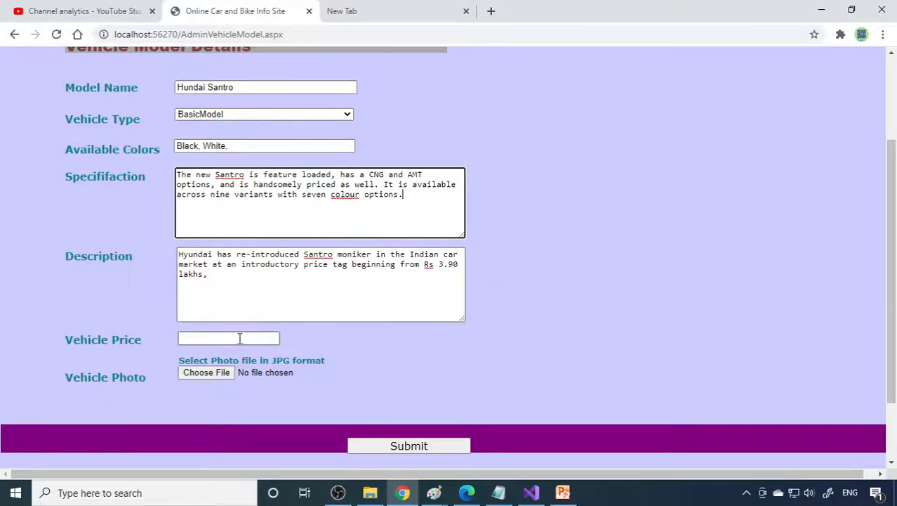
pyautogui.click(229, 338)
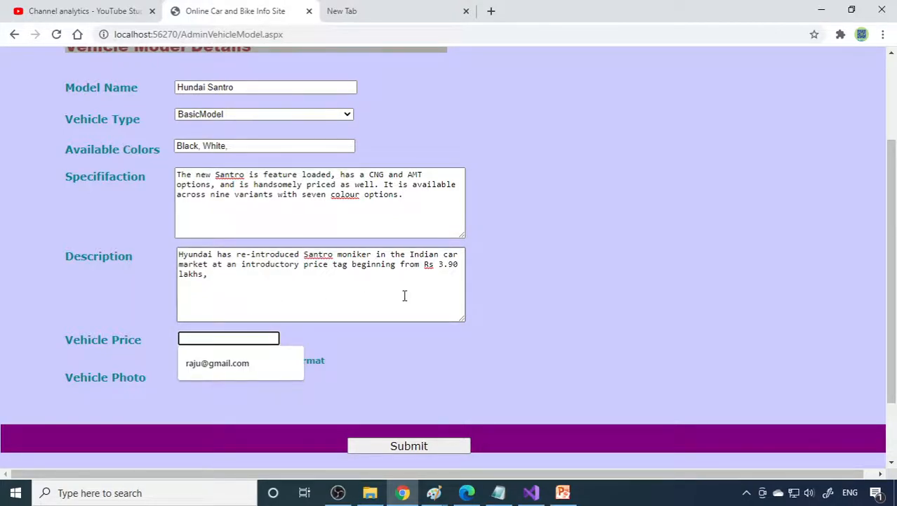
pyautogui.write('3.9')
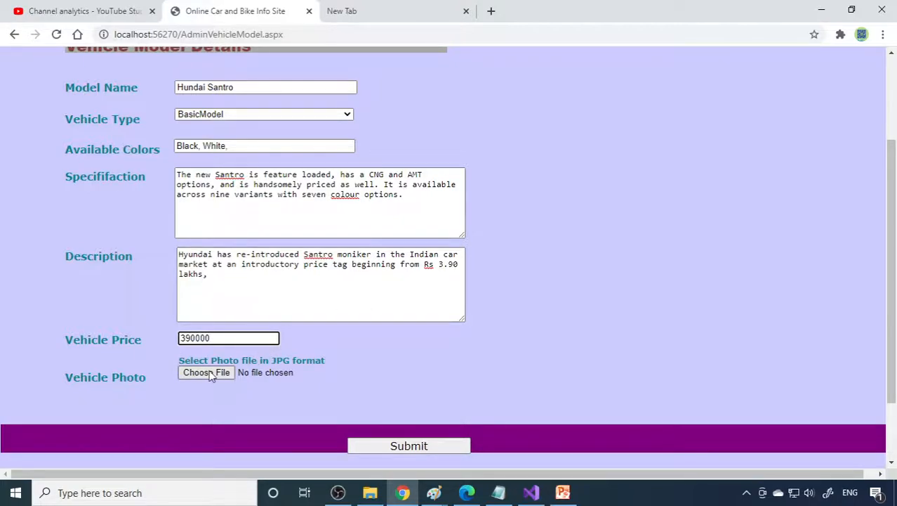
pyautogui.click(205, 372)
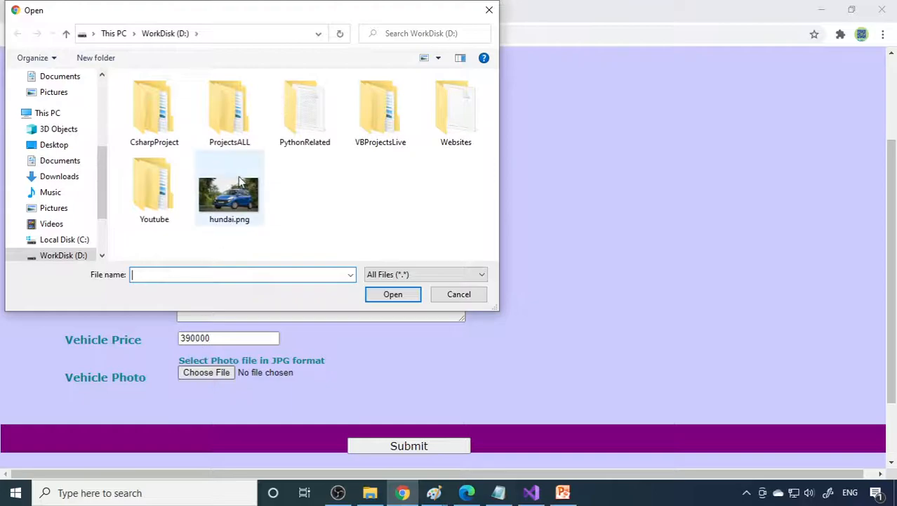
pyautogui.doubleClick(229, 190)
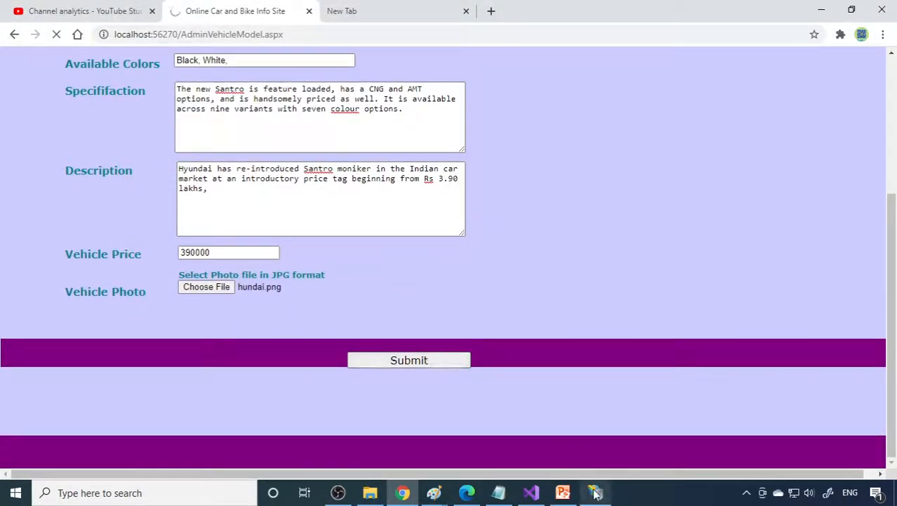
pyautogui.click(408, 359)
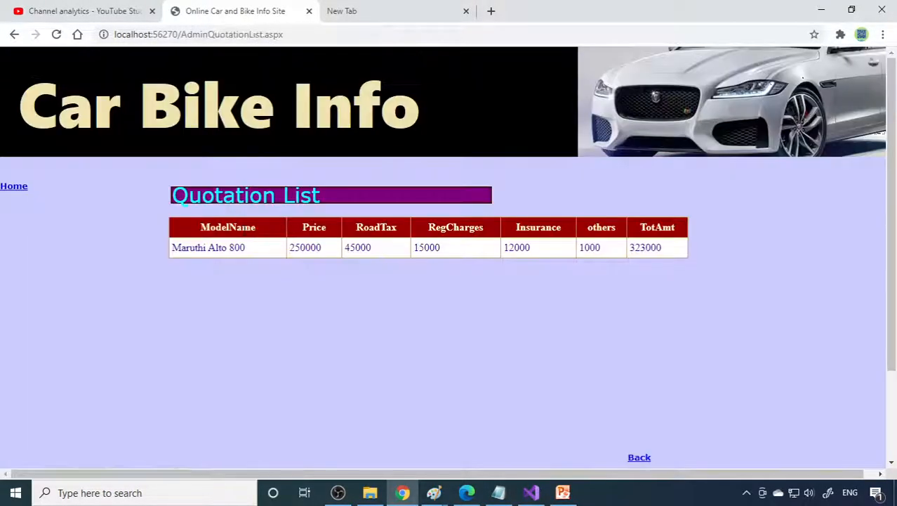
# Step: Check Hundai Santro (BasicModel, Black and White, 390000) in the Vehicle Model List, then return home
pyautogui.click(639, 457)
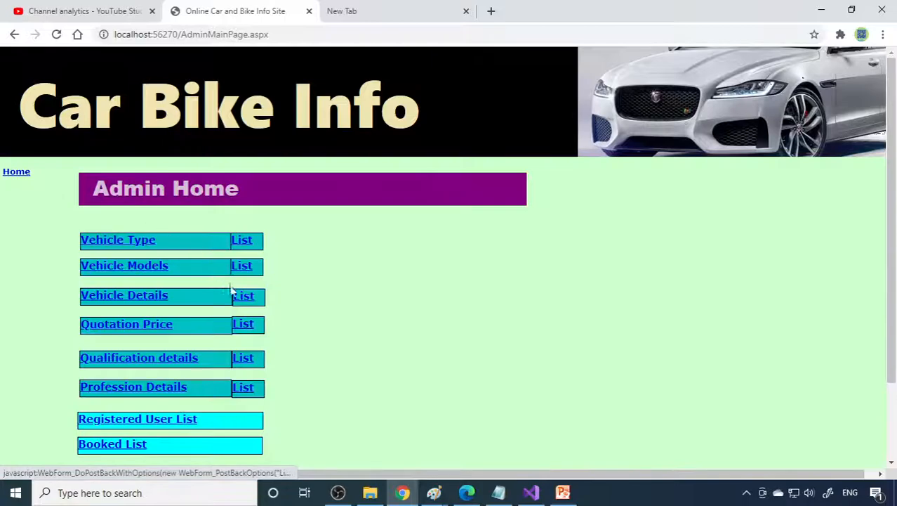
pyautogui.click(242, 266)
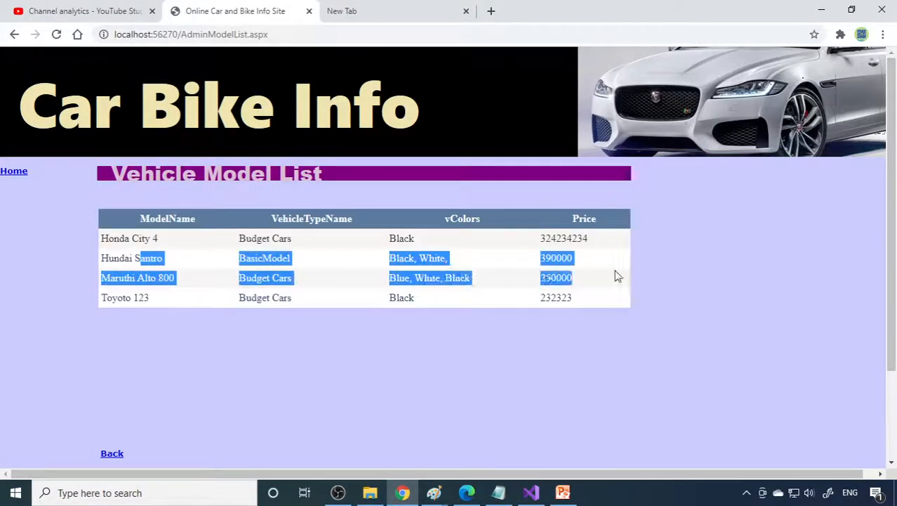
pyautogui.click(112, 453)
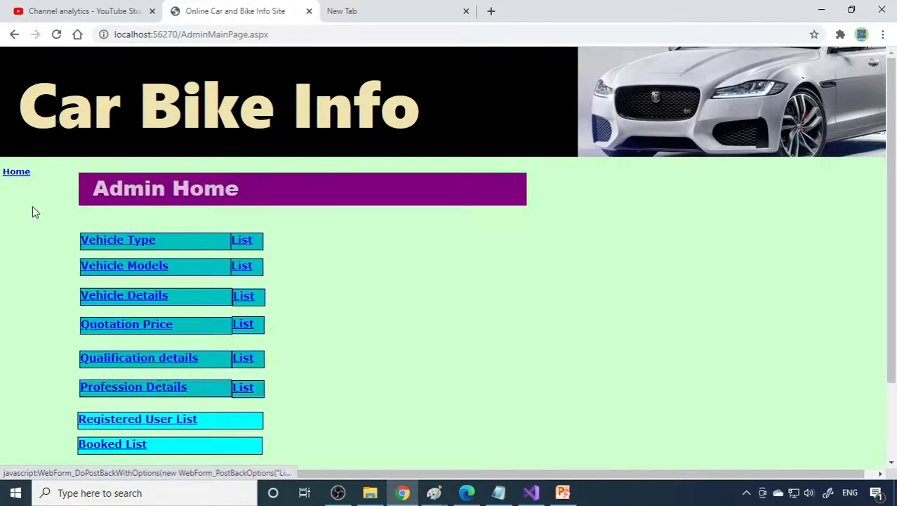
# Step: Choose Hundai Santro on the vehicle details form and enter 2l engine capacity and 18km mileage
pyautogui.click(124, 294)
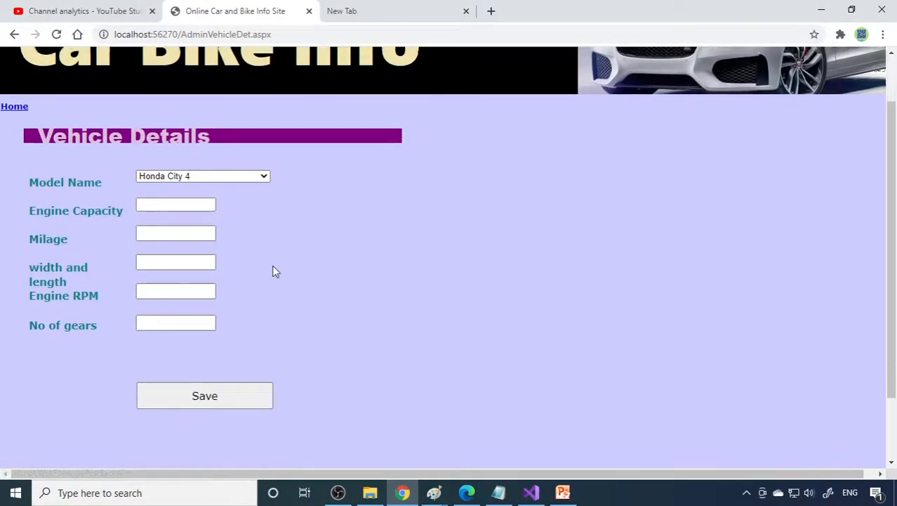
pyautogui.scroll(-3)
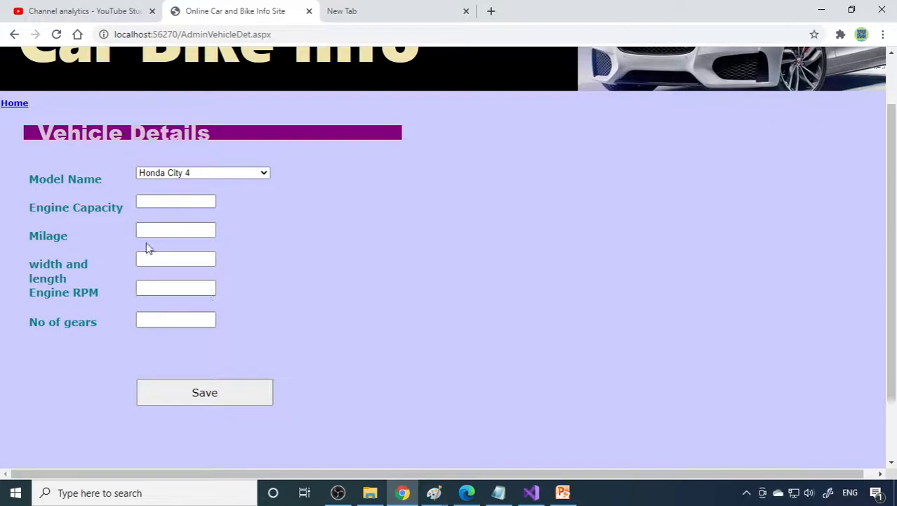
pyautogui.click(202, 173)
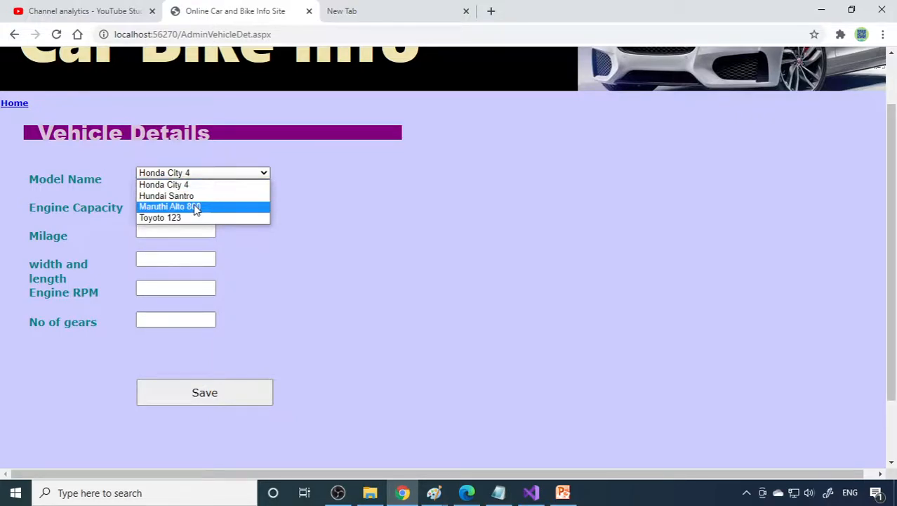
pyautogui.click(167, 195)
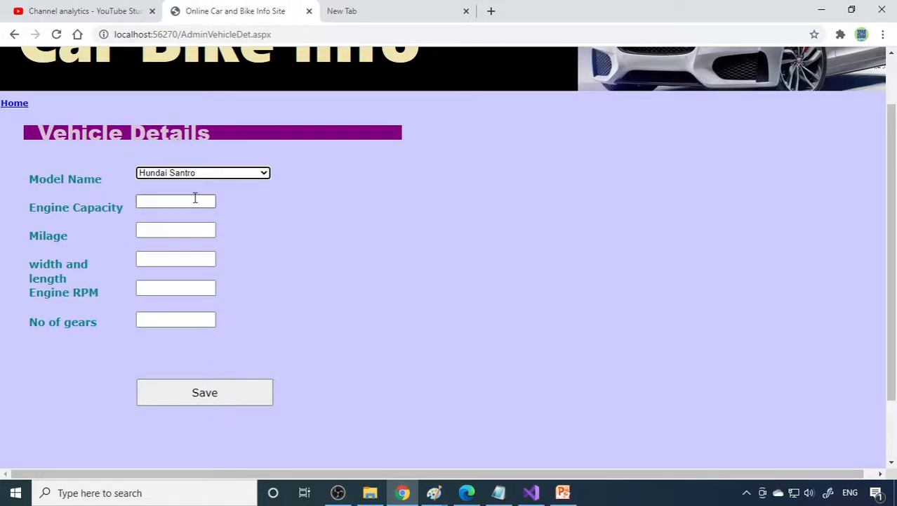
pyautogui.click(175, 201)
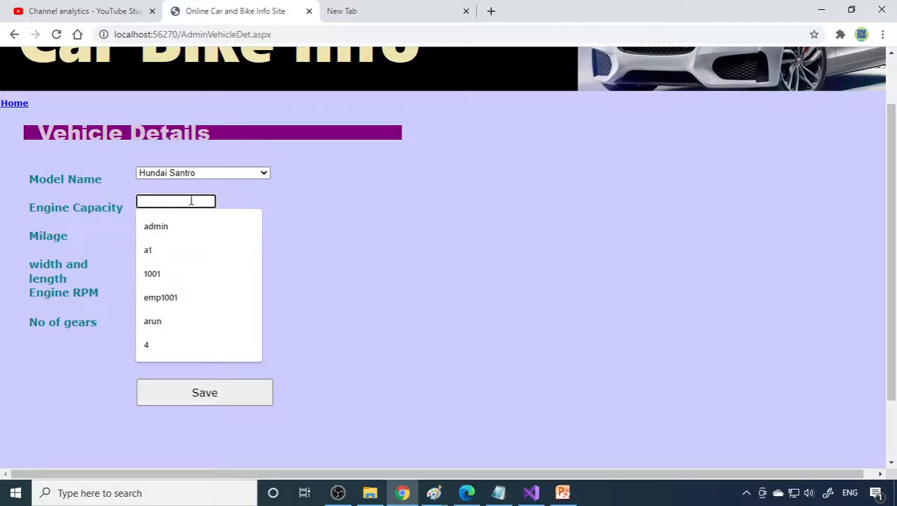
pyautogui.write('2')
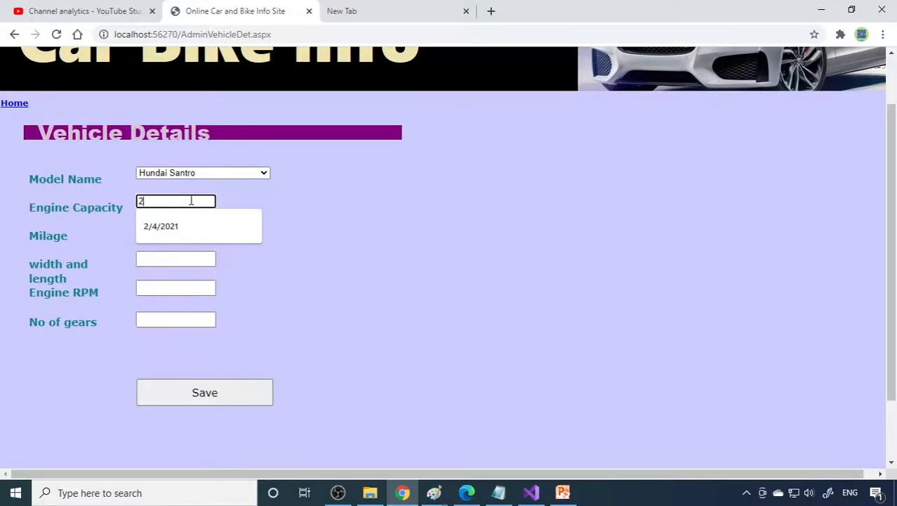
pyautogui.click(176, 229)
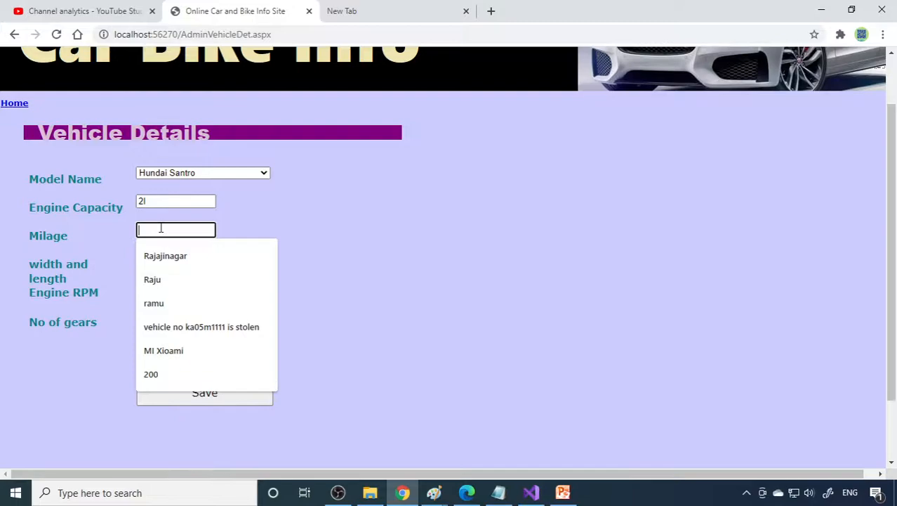
pyautogui.write('1')
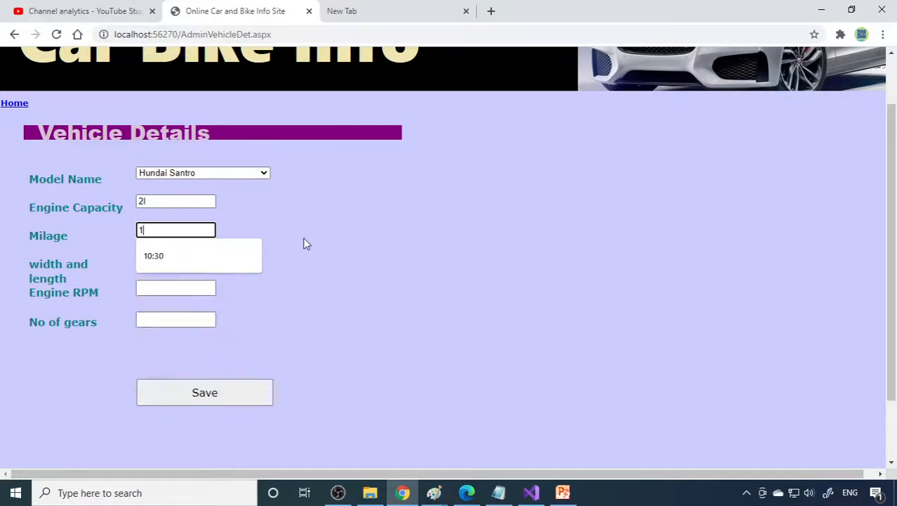
pyautogui.write('8km')
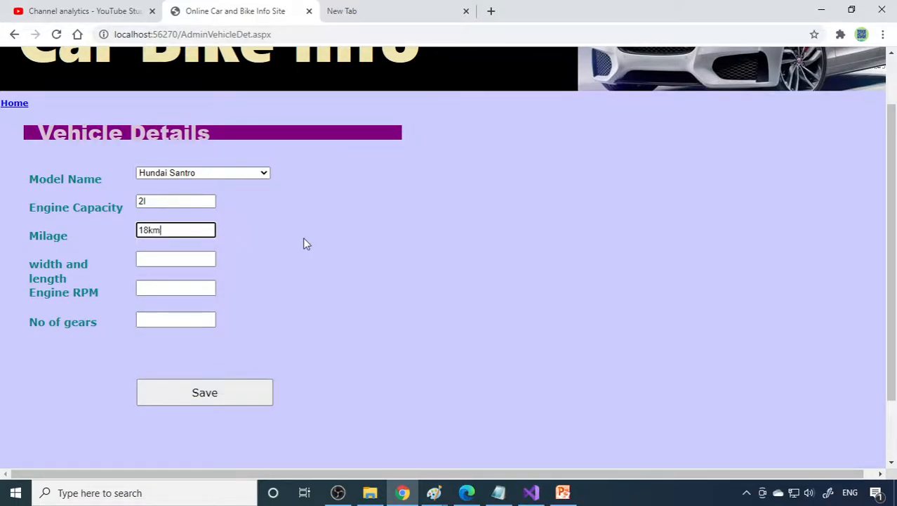
# Step: Add the 2m x 3m size, 5500 RPM and 4 gears, save, and return to Admin Home
pyautogui.click(176, 259)
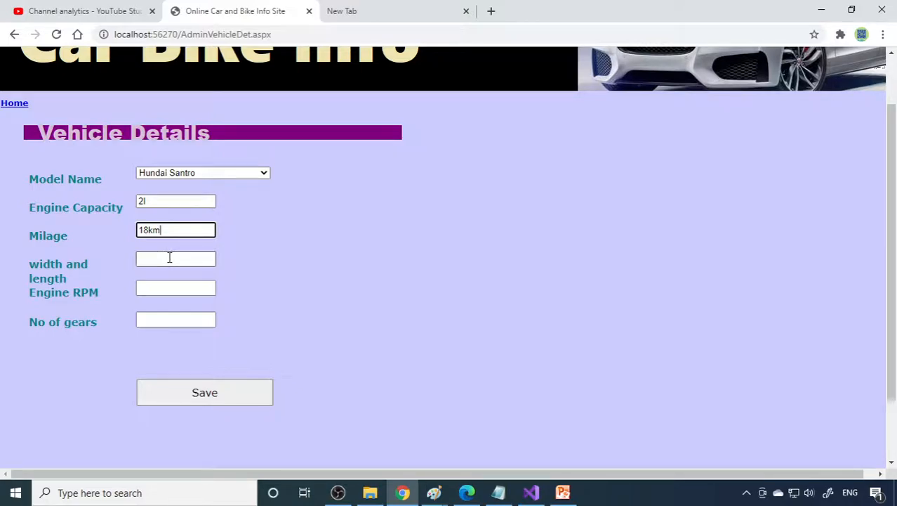
pyautogui.click(176, 259)
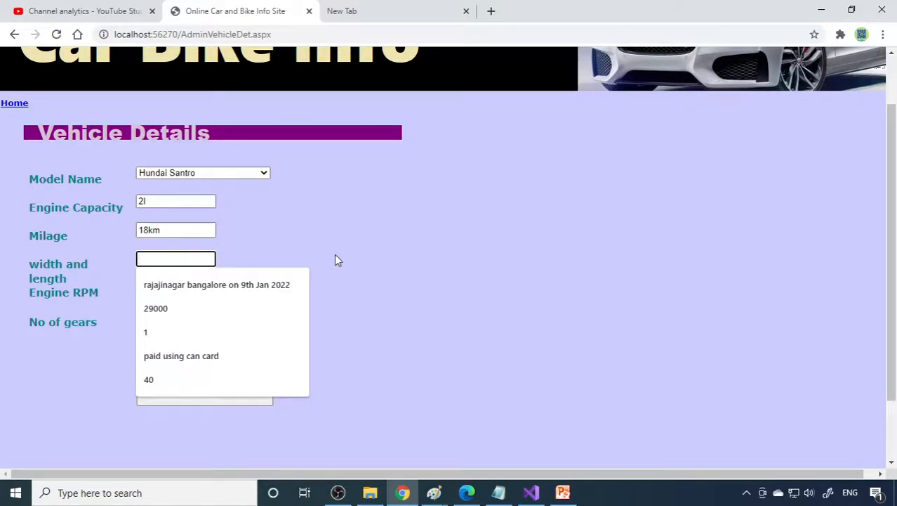
pyautogui.moveTo(334, 259)
pyautogui.write('2m x 3m')
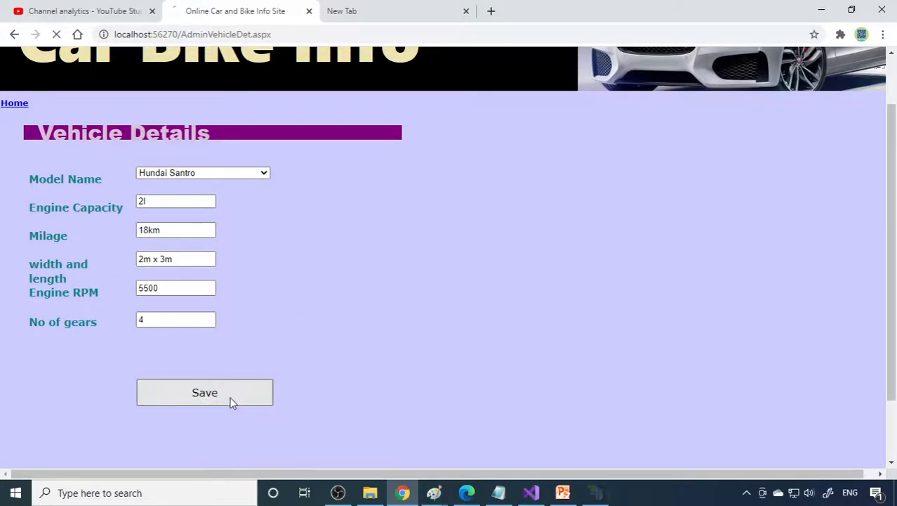
pyautogui.click(205, 392)
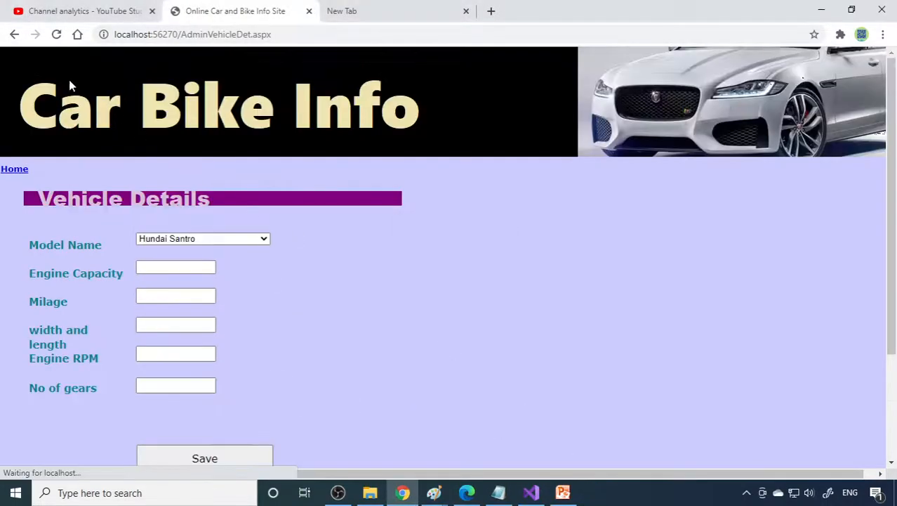
pyautogui.click(14, 168)
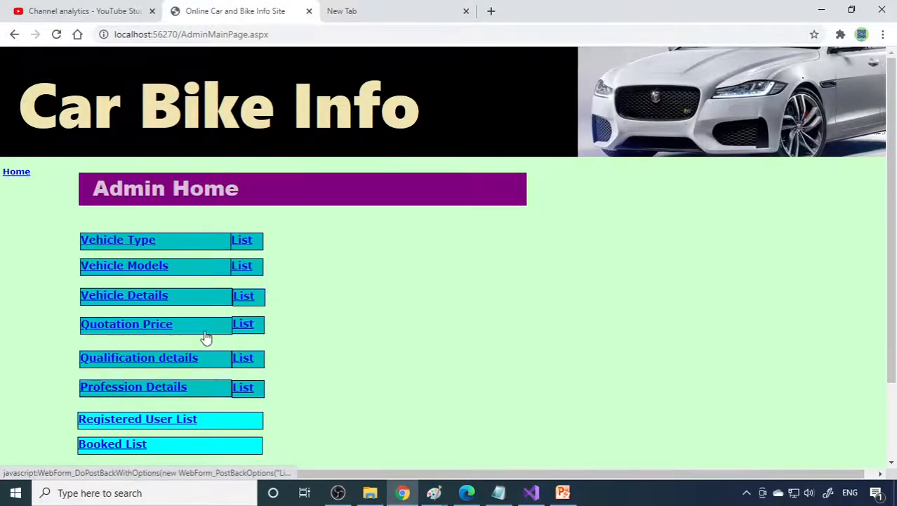
# Step: Enter Hundai Santro's price 390000, road tax 12000, registration 5000, insurance 12000, other charges 1000, and save
pyautogui.click(126, 324)
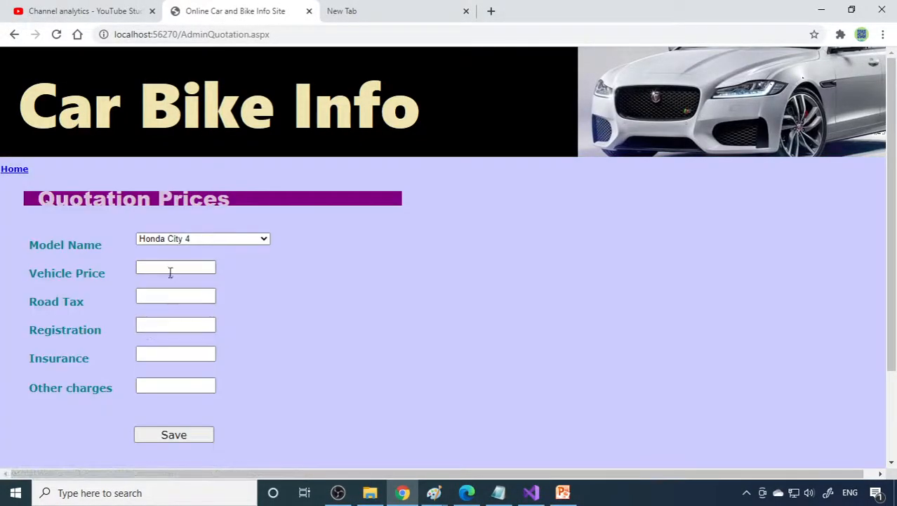
pyautogui.click(203, 238)
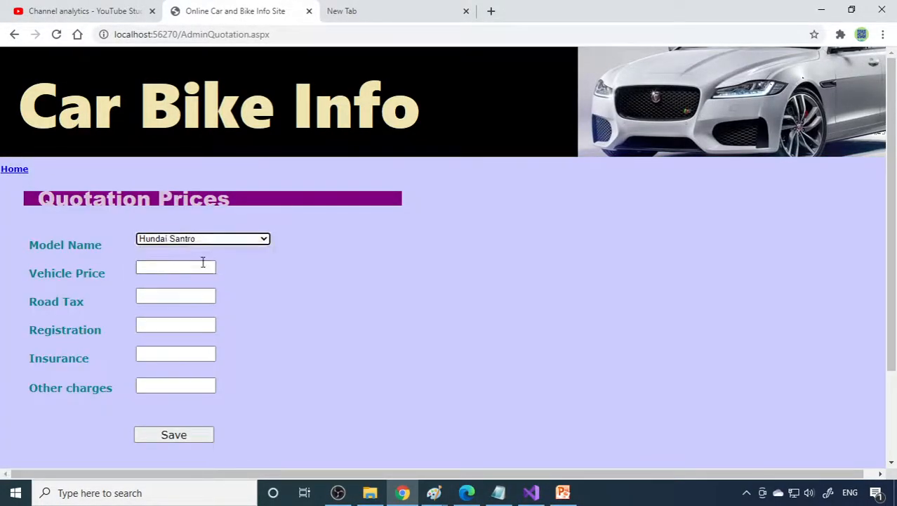
pyautogui.click(176, 266)
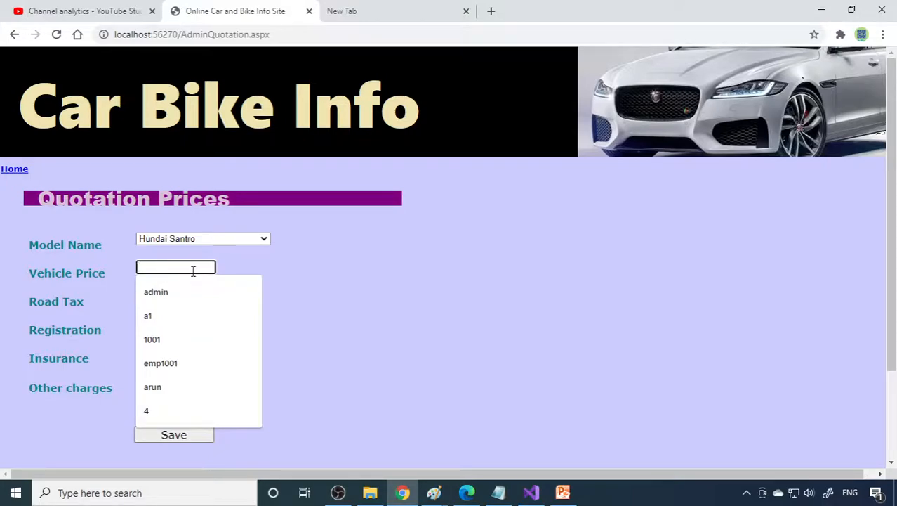
pyautogui.write('390000')
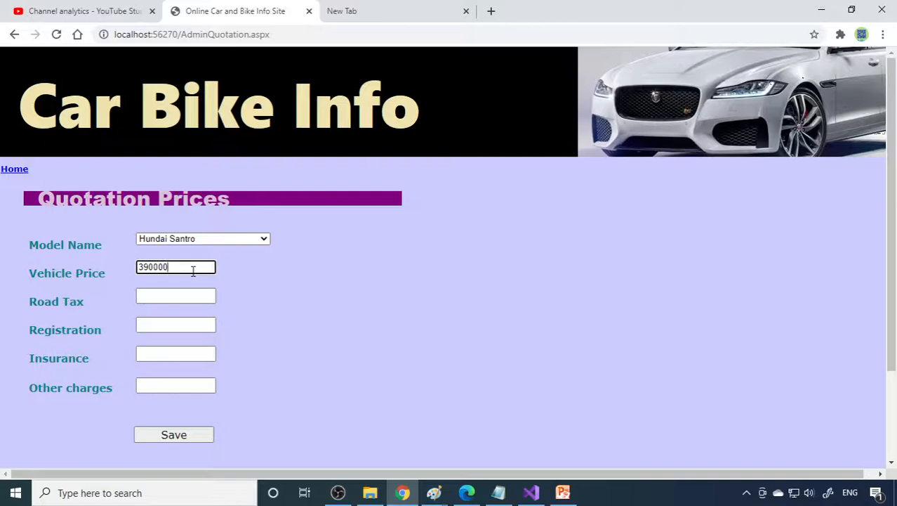
pyautogui.write('120')
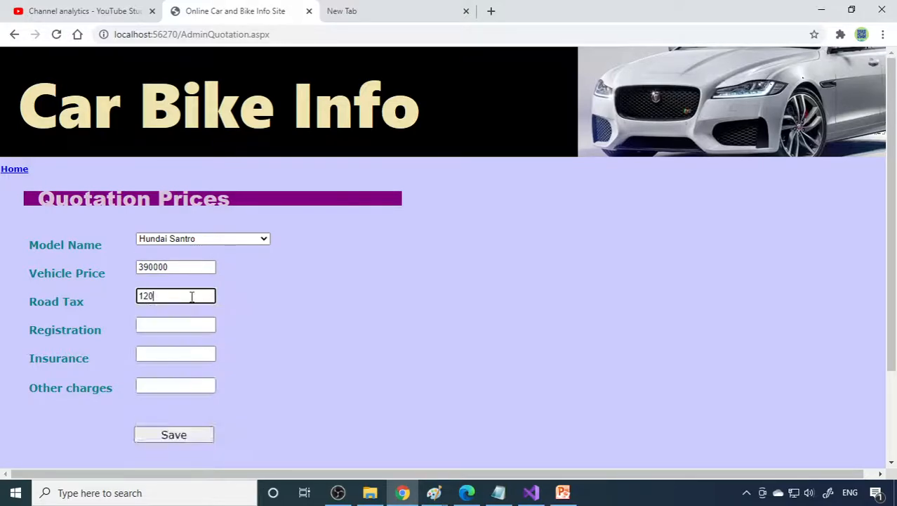
pyautogui.click(176, 323)
pyautogui.write('5000')
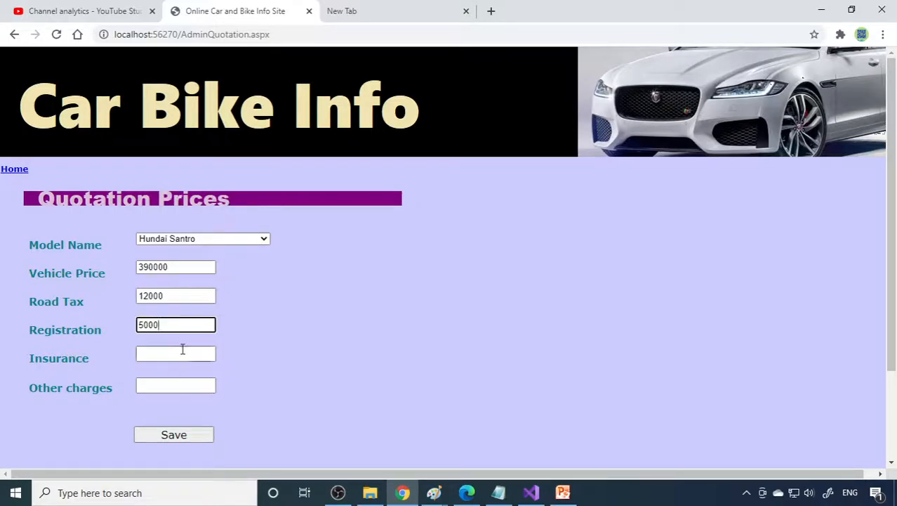
pyautogui.write('12000')
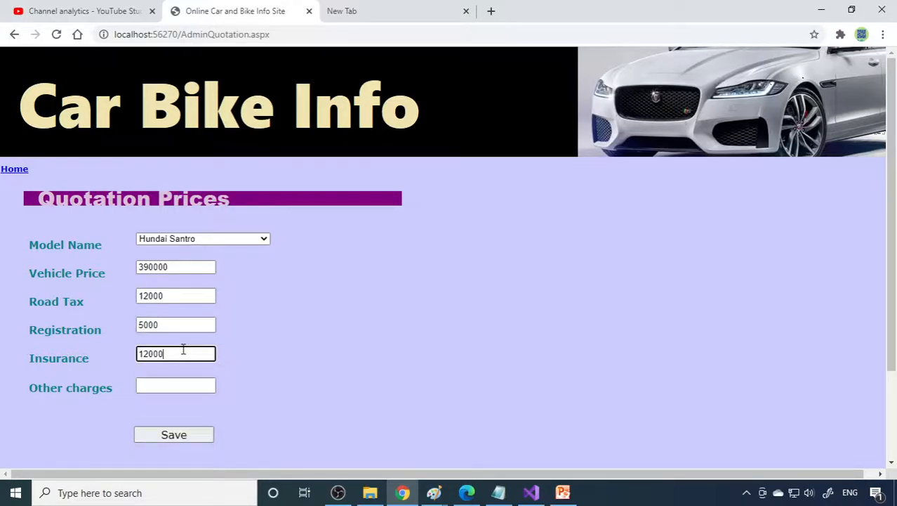
pyautogui.click(175, 386)
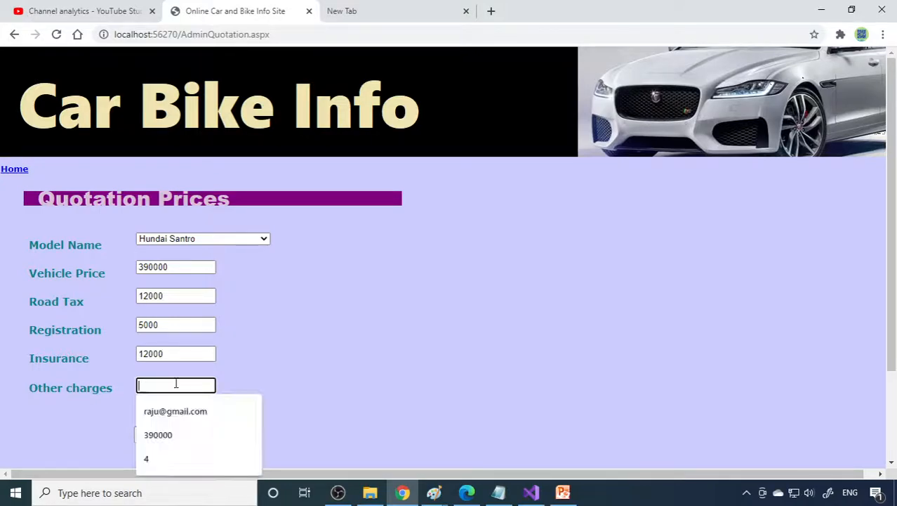
pyautogui.write('1000')
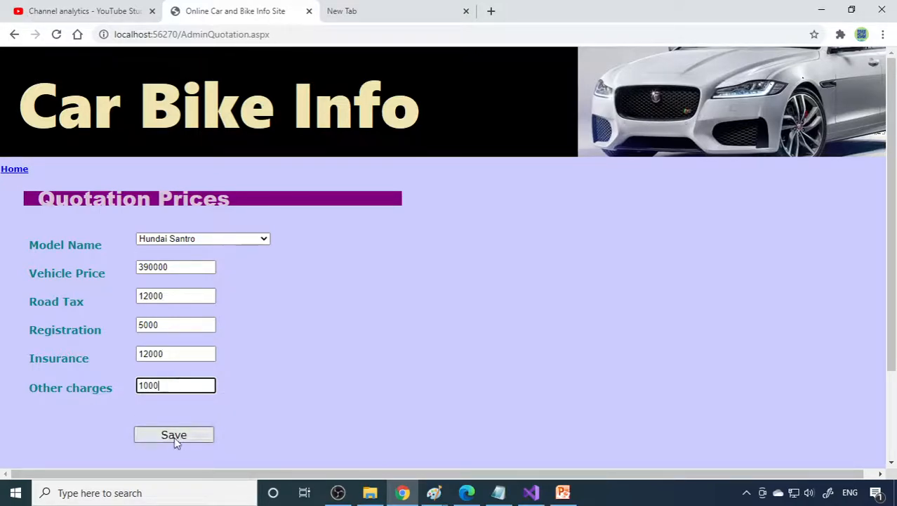
pyautogui.click(174, 434)
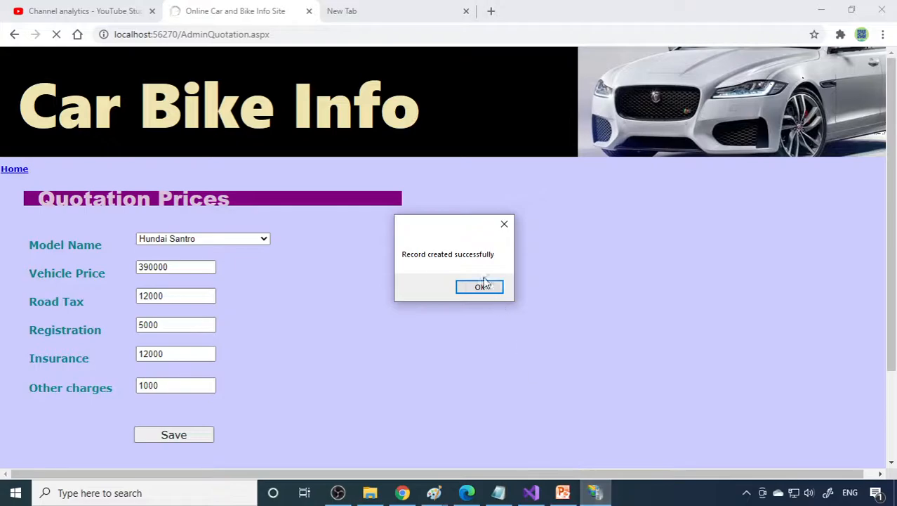
# Step: Dismiss the record-created alert and view the profession list (Business, Doctor, Engineer) from Admin Home
pyautogui.click(480, 286)
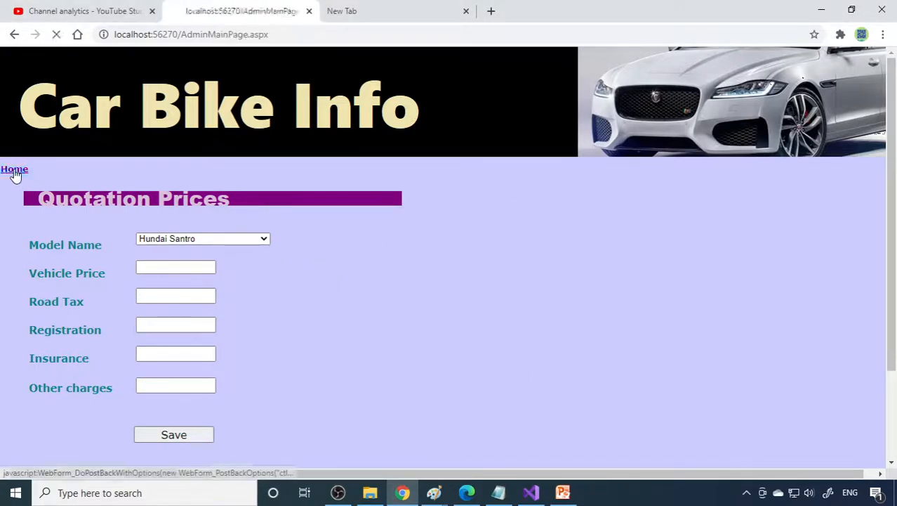
pyautogui.click(14, 169)
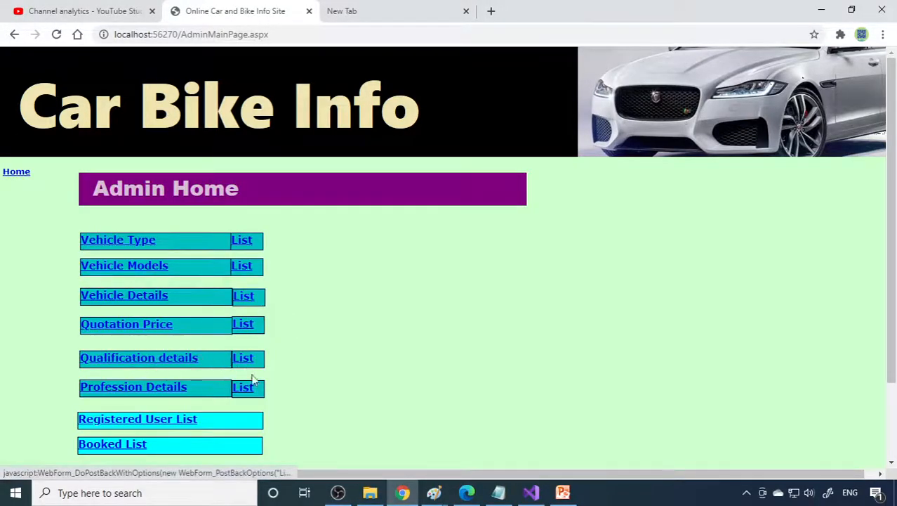
pyautogui.click(243, 358)
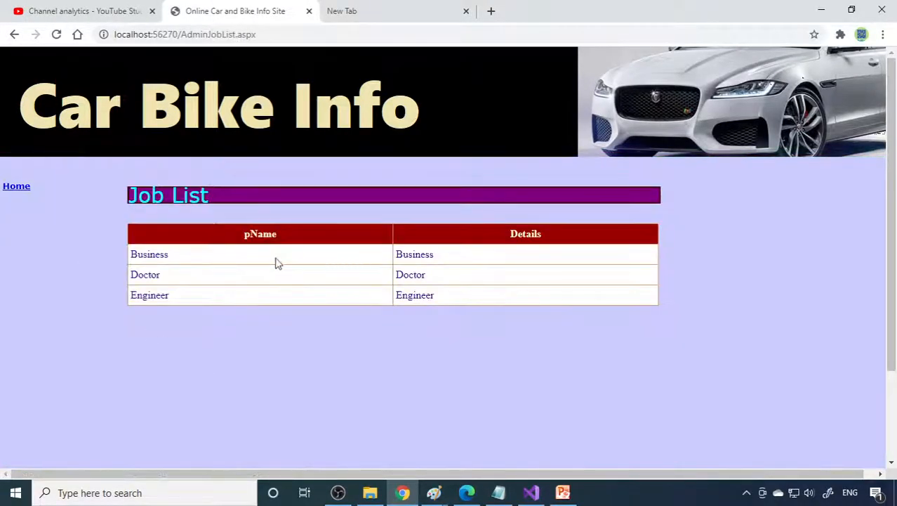
pyautogui.click(16, 186)
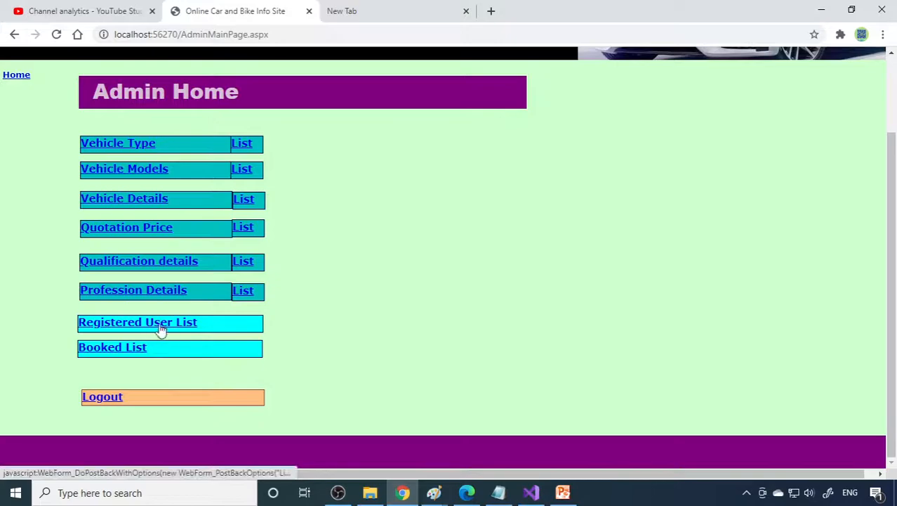
pyautogui.click(137, 321)
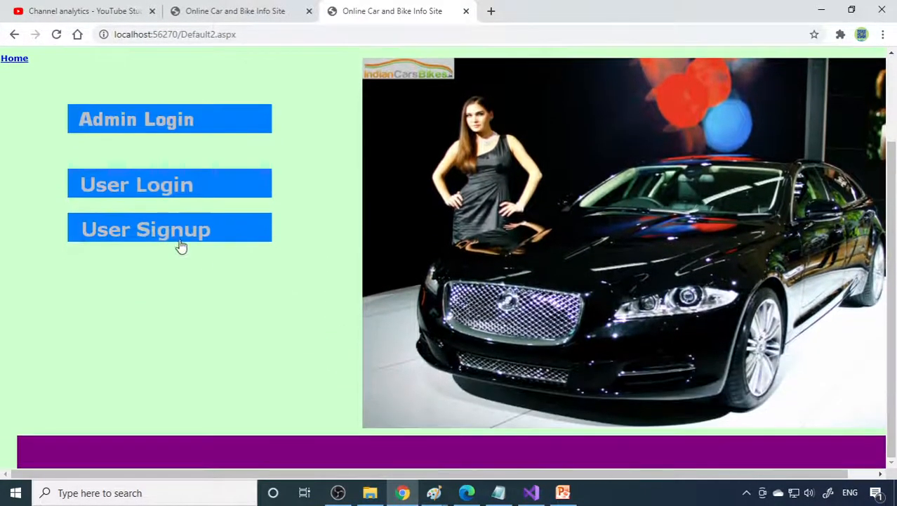
# Step: Log in as a user and open Hundai Santro's details from the BasicModel vehicle list
pyautogui.click(168, 228)
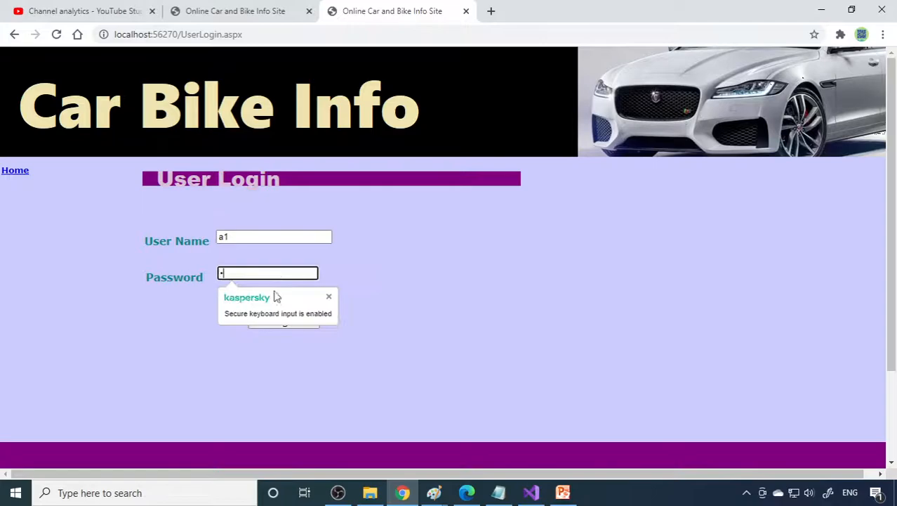
pyautogui.click(283, 323)
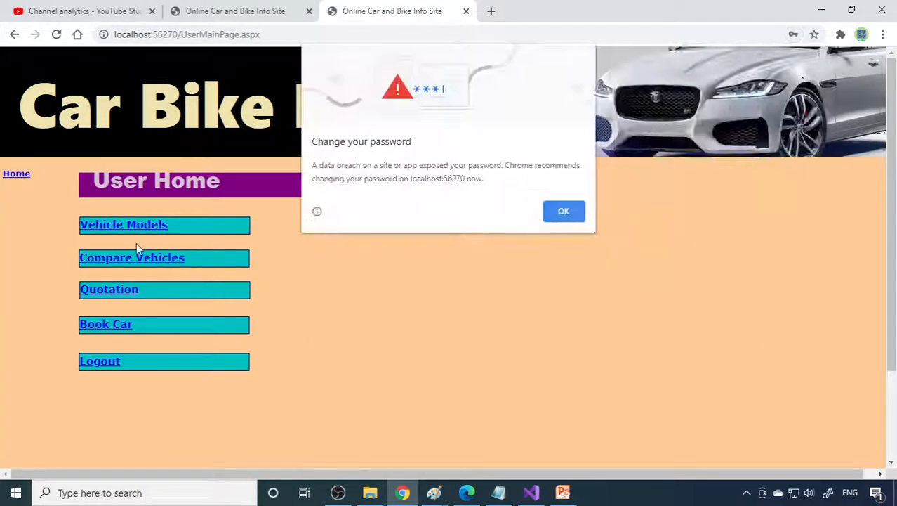
pyautogui.click(124, 224)
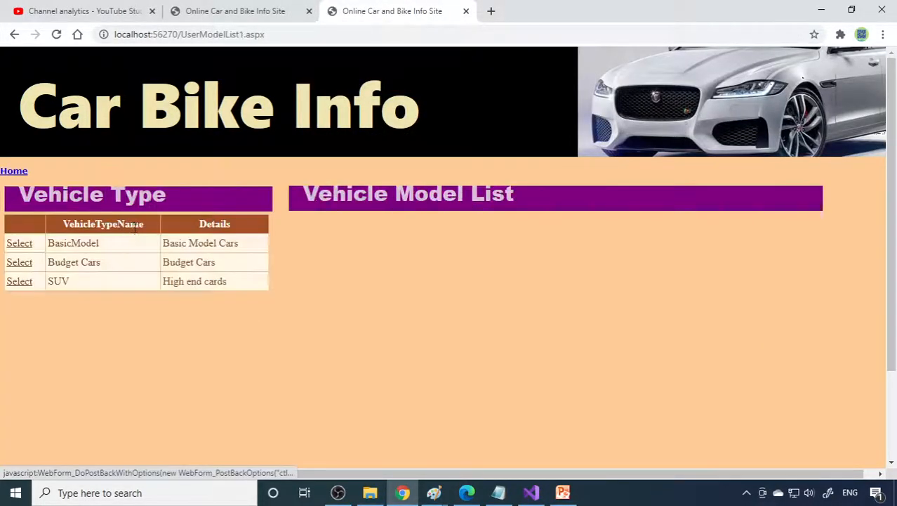
pyautogui.click(19, 243)
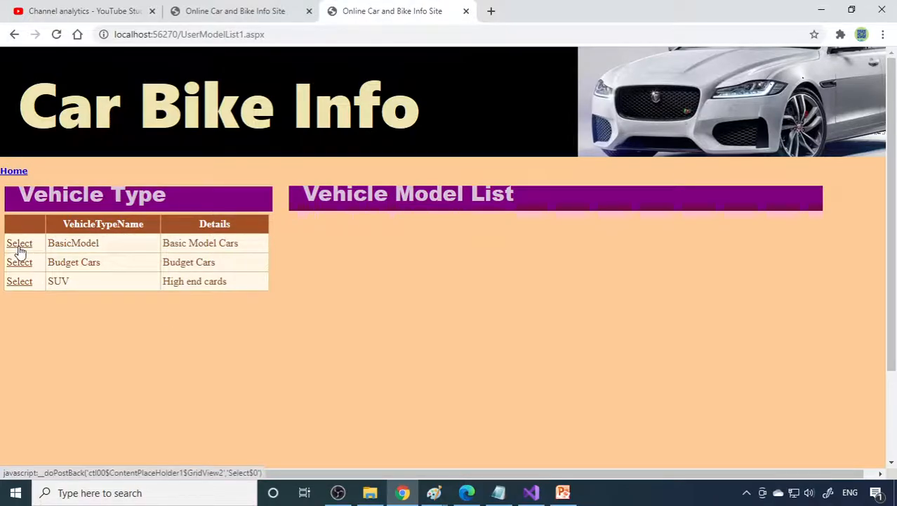
pyautogui.click(20, 242)
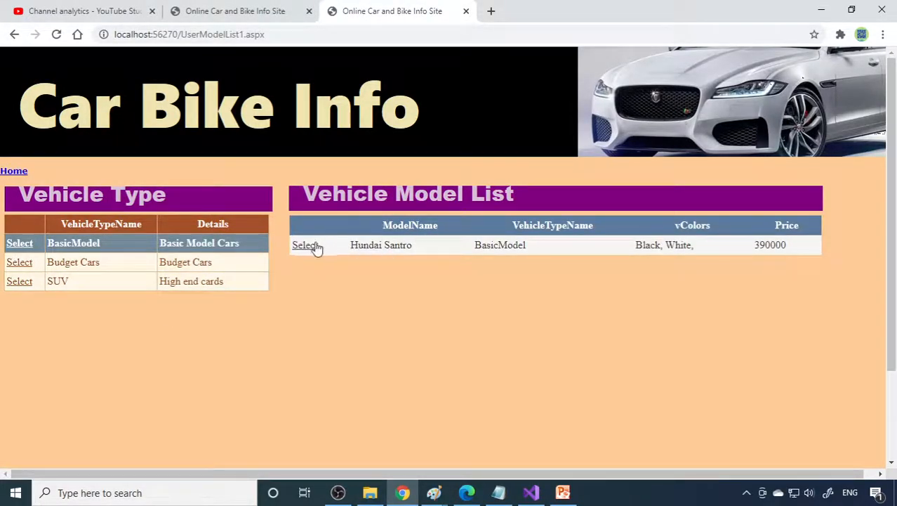
pyautogui.click(304, 245)
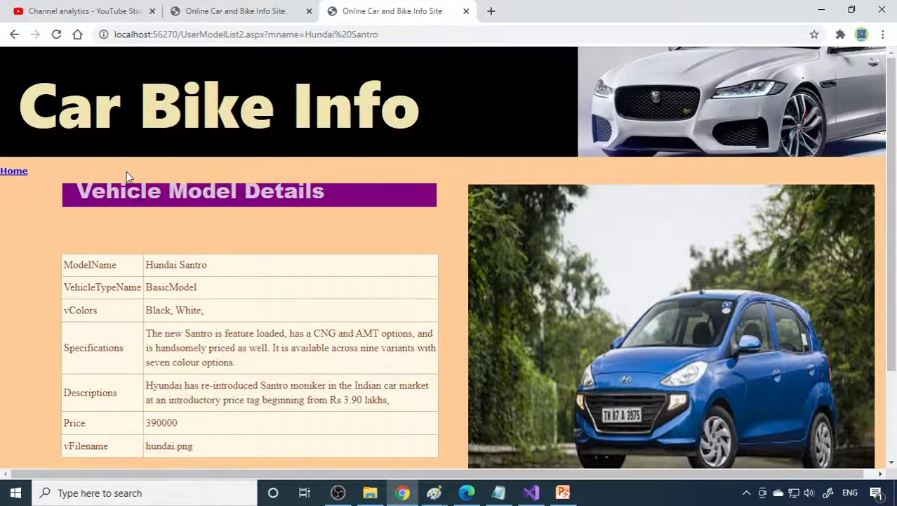
# Step: Compare Honda City 4 side by side with Maruthi Alto 800
pyautogui.click(14, 170)
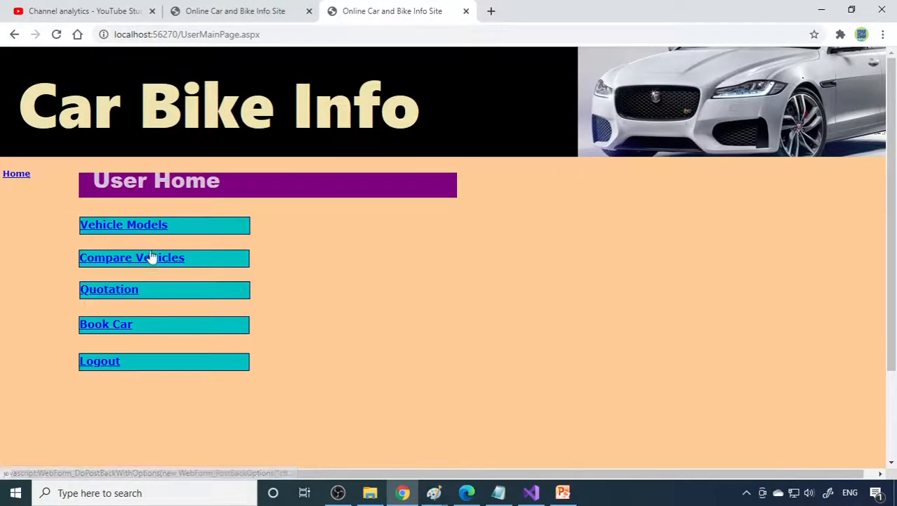
pyautogui.click(132, 257)
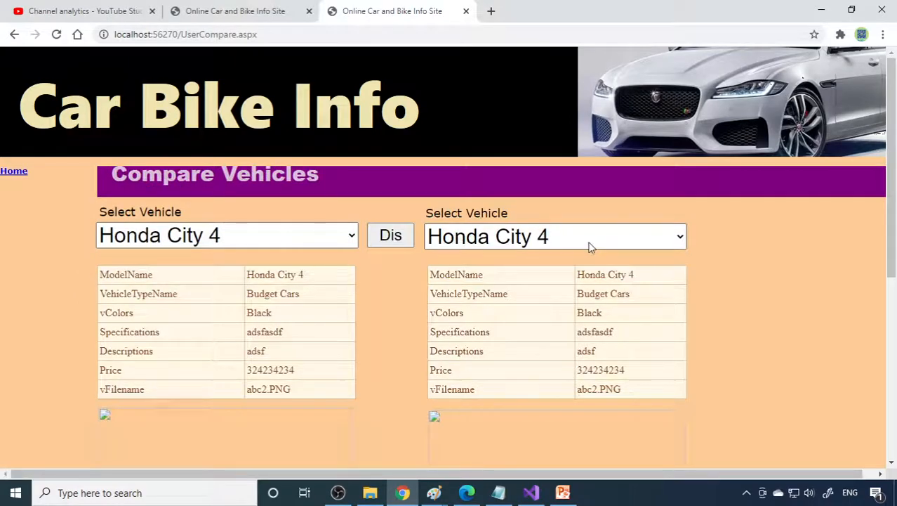
pyautogui.click(555, 236)
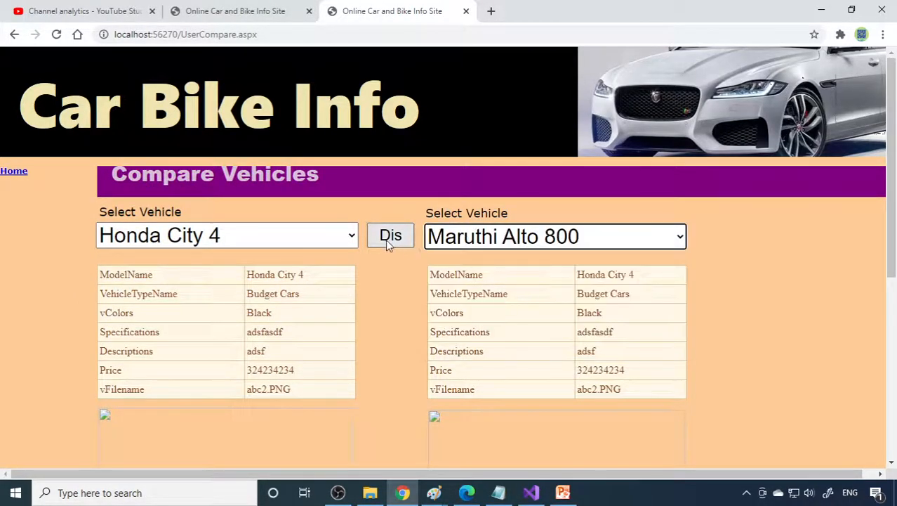
pyautogui.click(390, 235)
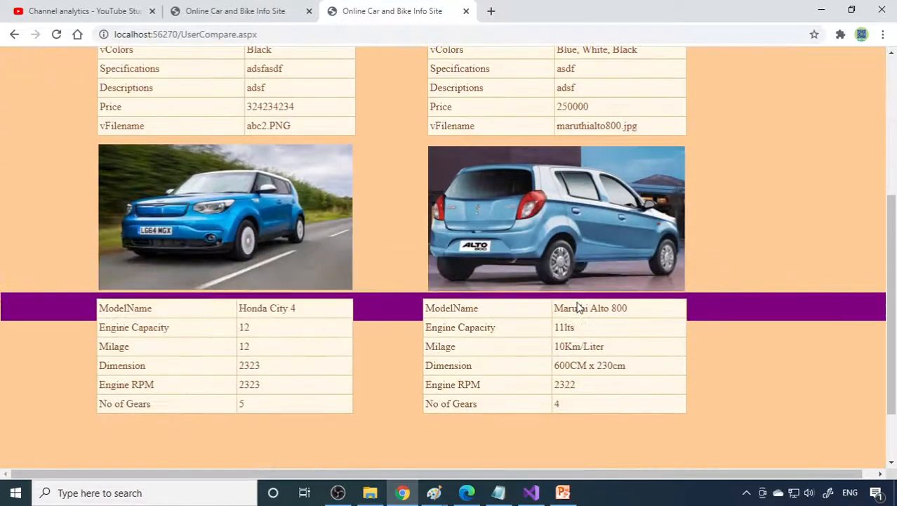
pyautogui.scroll(3)
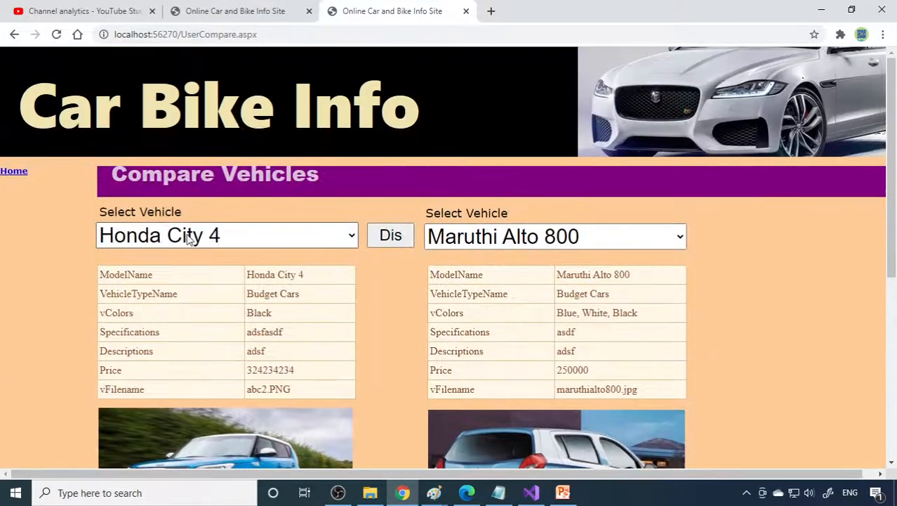
pyautogui.scroll(-3)
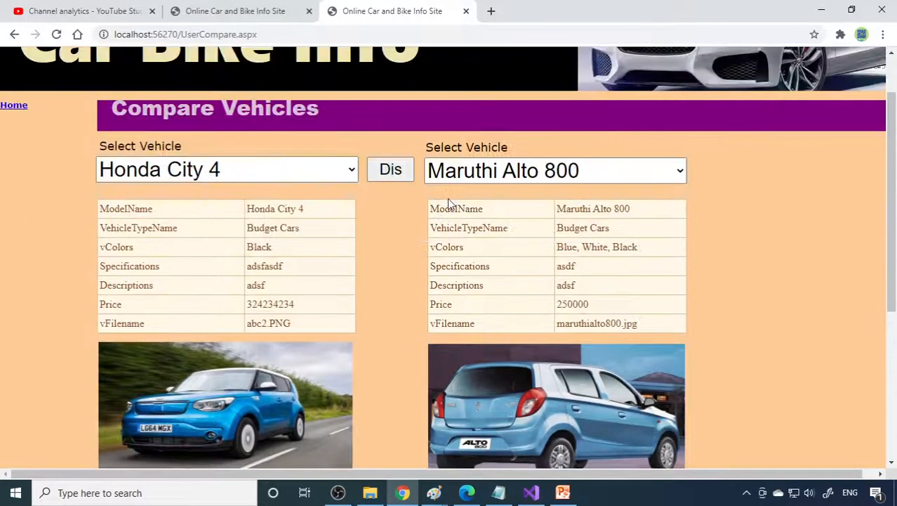
# Step: Open the Hundai Santro quotation, which totals 420000
pyautogui.click(14, 105)
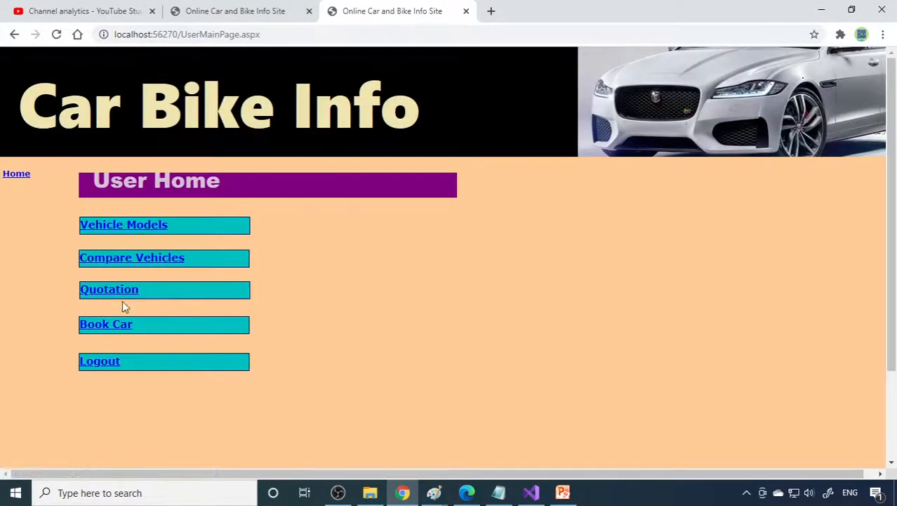
pyautogui.click(109, 289)
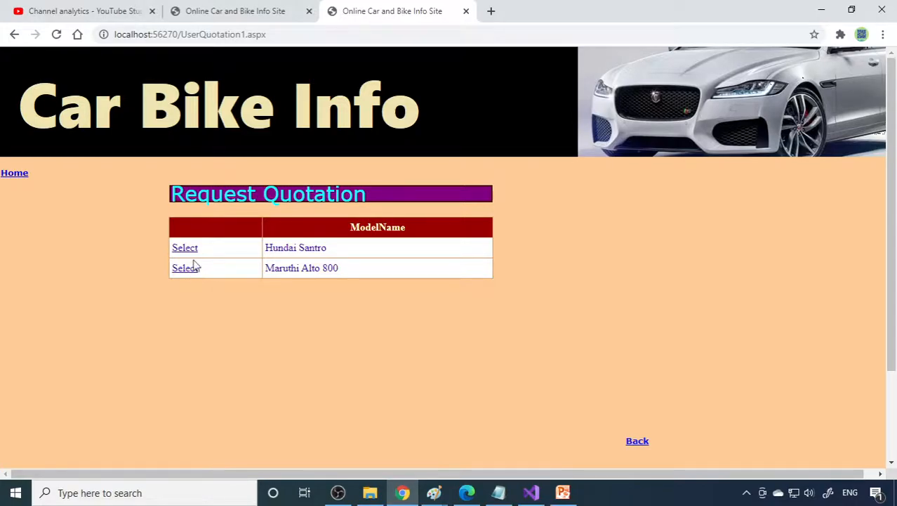
pyautogui.click(184, 247)
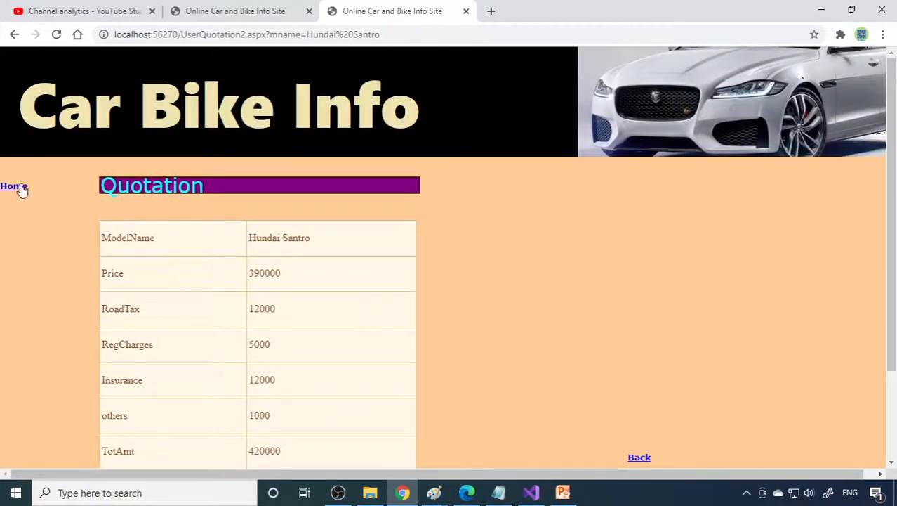
# Step: Pick Hundai Santro from the BasicModel vehicles, submit its booking, and return to User Home
pyautogui.click(12, 186)
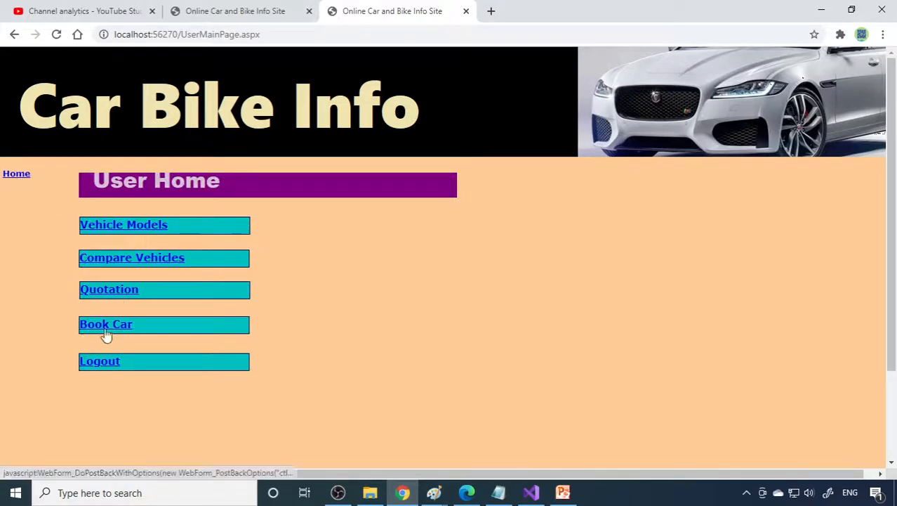
pyautogui.click(105, 324)
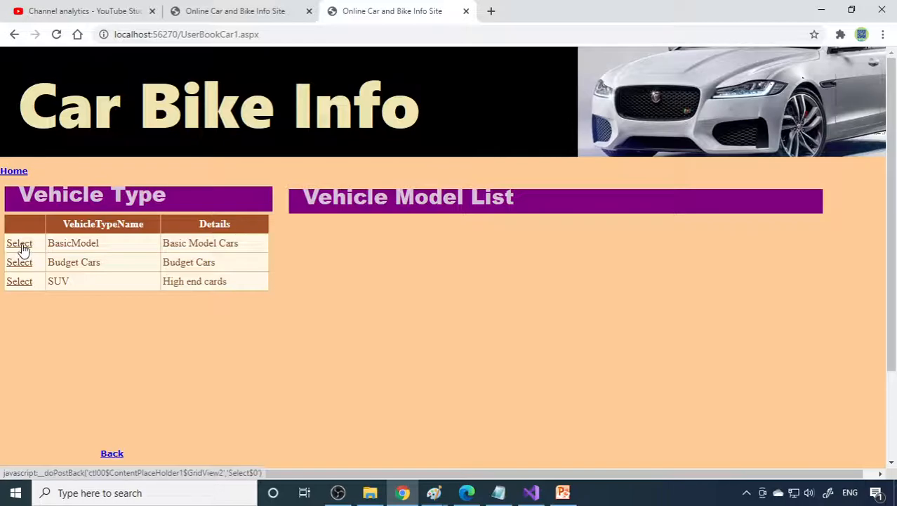
pyautogui.click(19, 243)
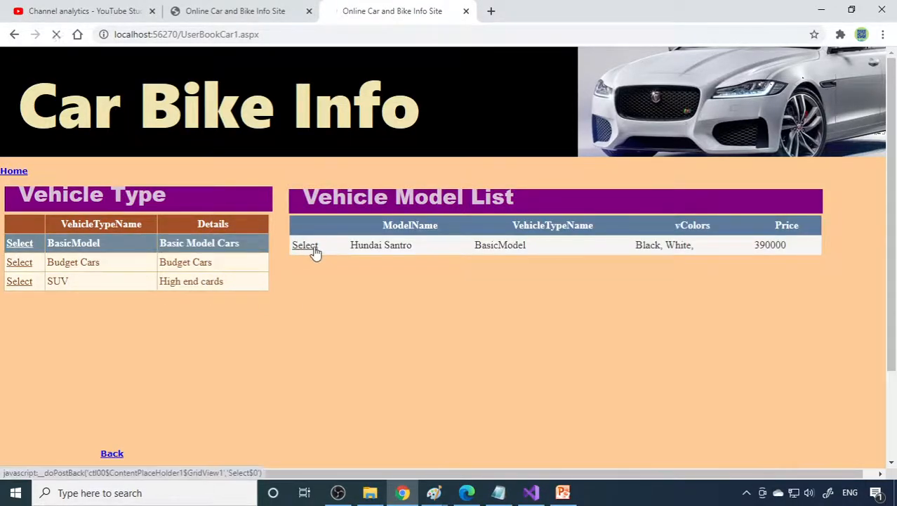
pyautogui.click(305, 244)
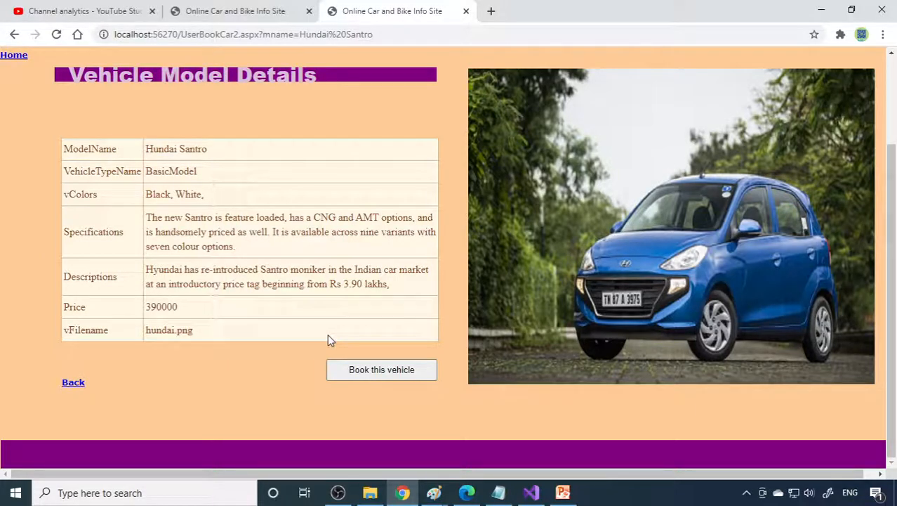
pyautogui.click(381, 369)
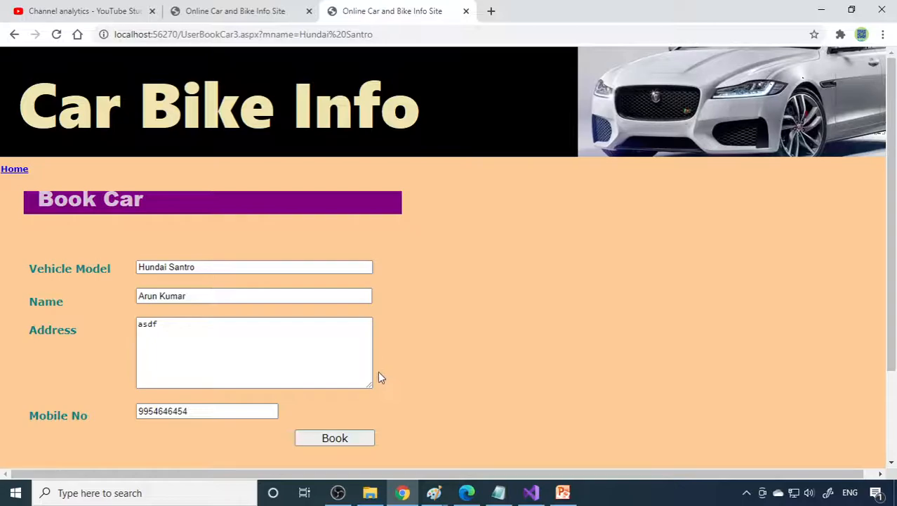
pyautogui.click(335, 438)
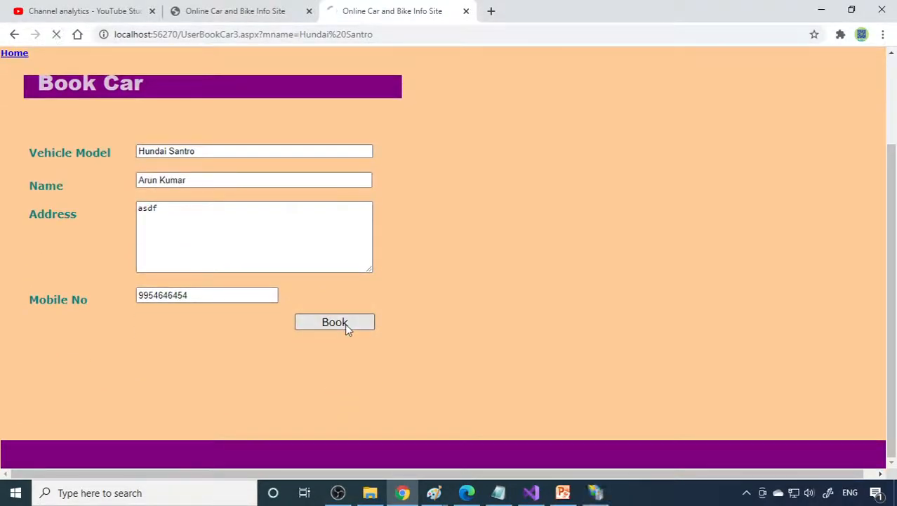
pyautogui.click(335, 322)
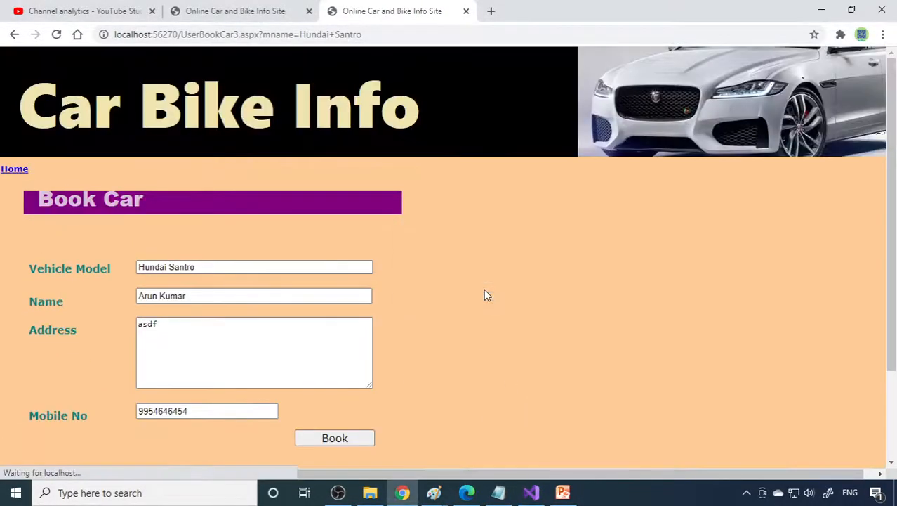
pyautogui.click(335, 437)
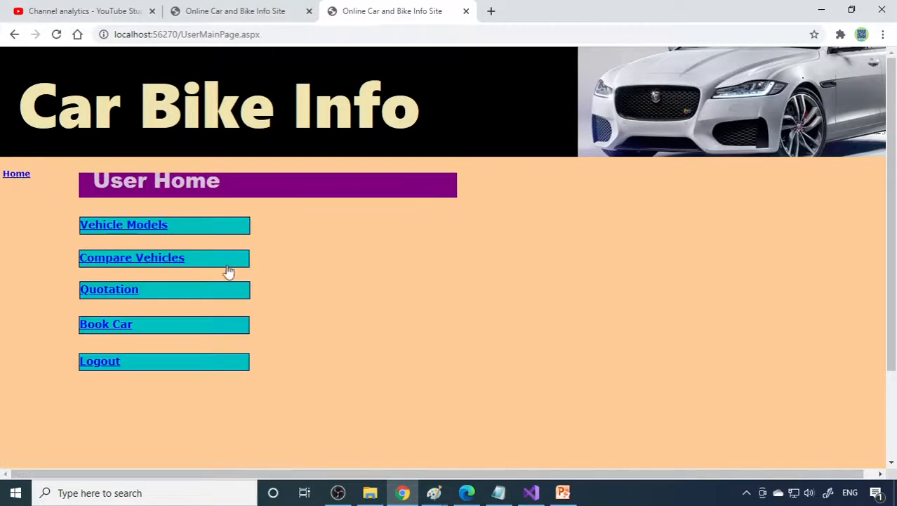
# Step: In the admin tab, view the Car Booked List showing Hundai Santro booking 1004
pyautogui.click(235, 11)
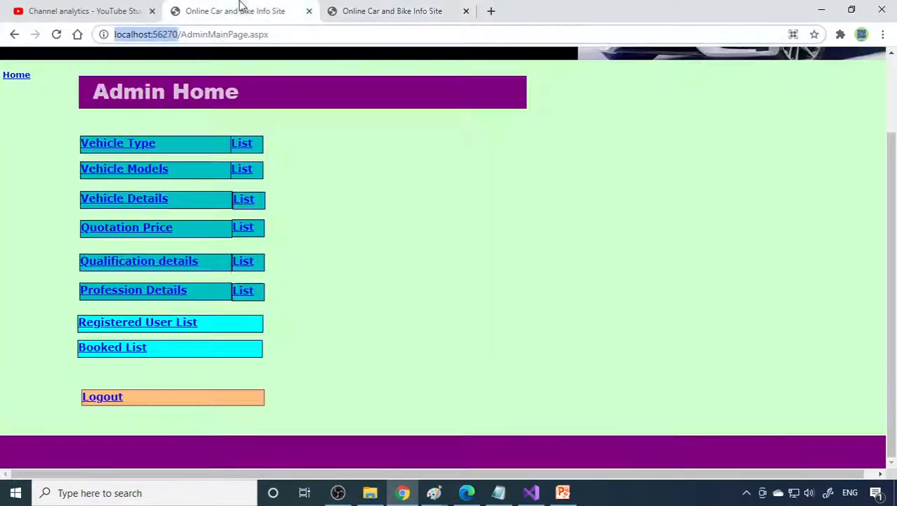
pyautogui.click(112, 347)
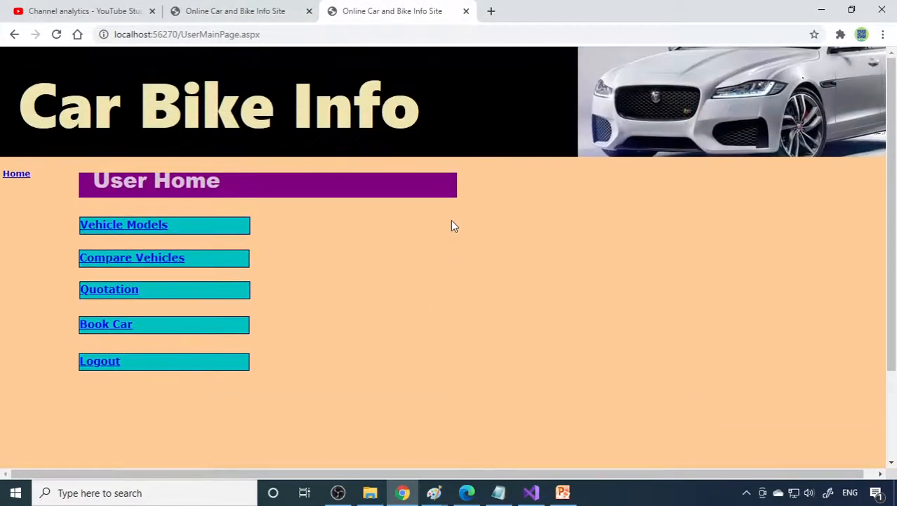
pyautogui.moveTo(404, 201)
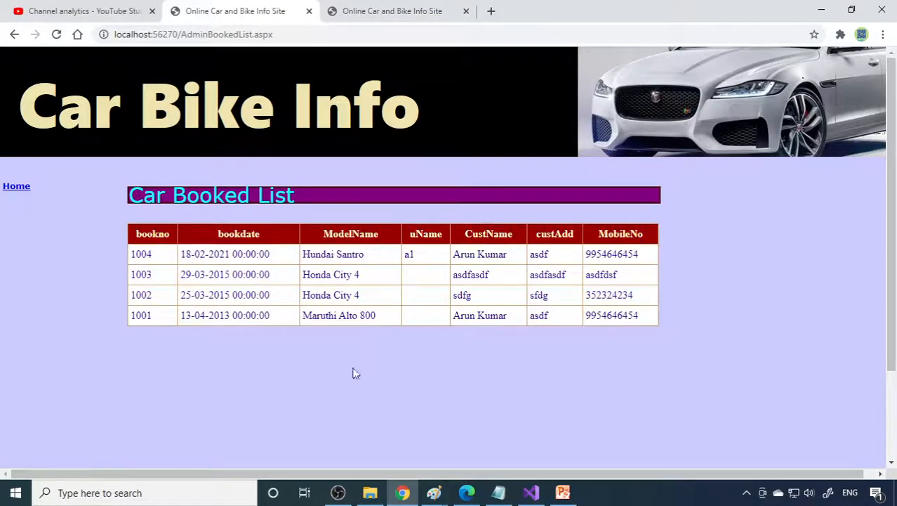
pyautogui.click(16, 185)
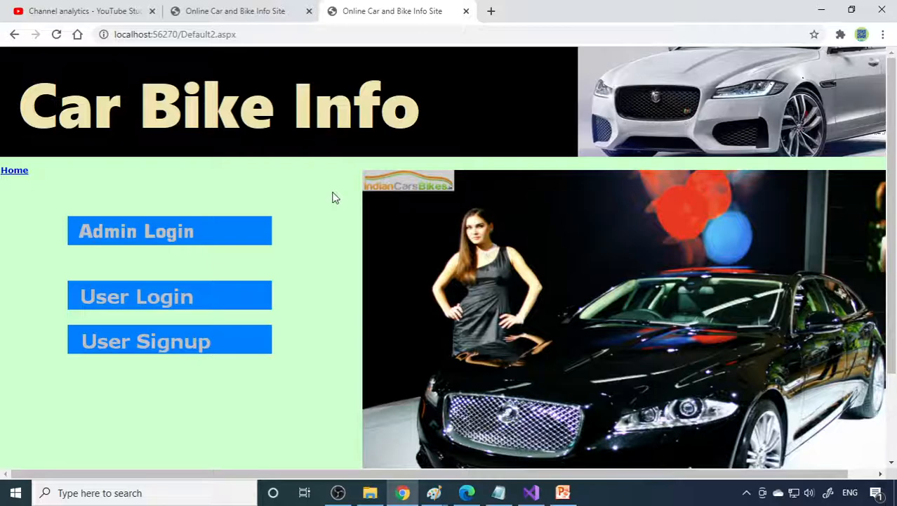
pyautogui.moveTo(290, 288)
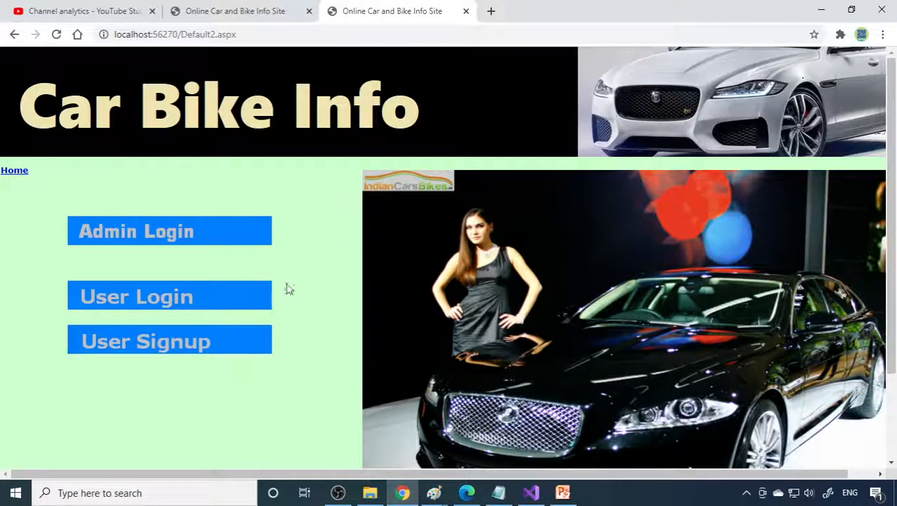